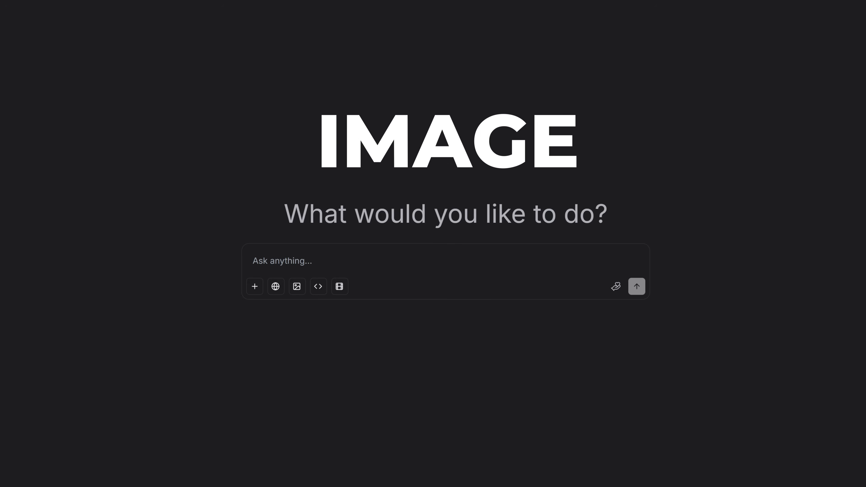
{"action": "mouse_move", "coordinate": [37, 128]}
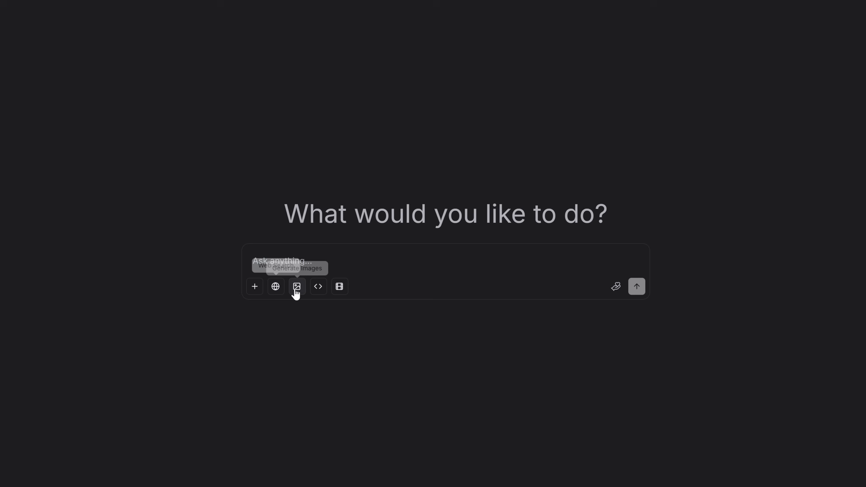
{"action": "mouse_move", "coordinate": [638, 298]}
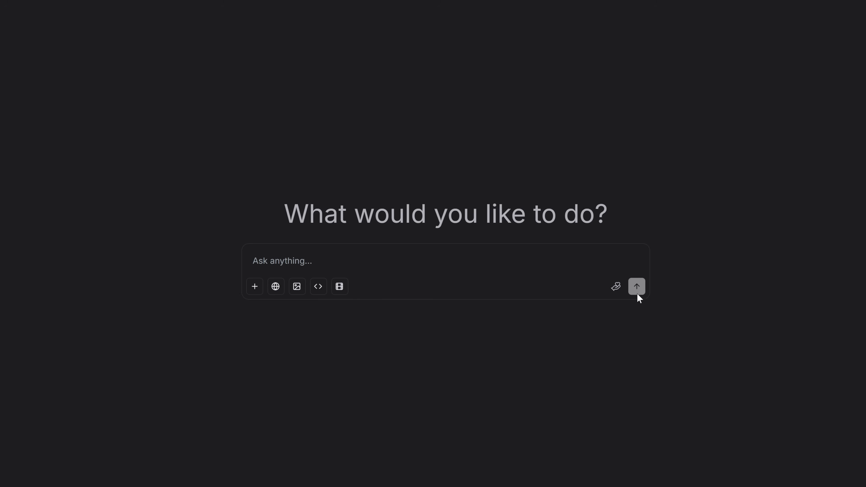
Step: Return to an empty chat page showing the Battle, Side by Side and Direct Chat modes
{"action": "left_click", "coordinate": [637, 287]}
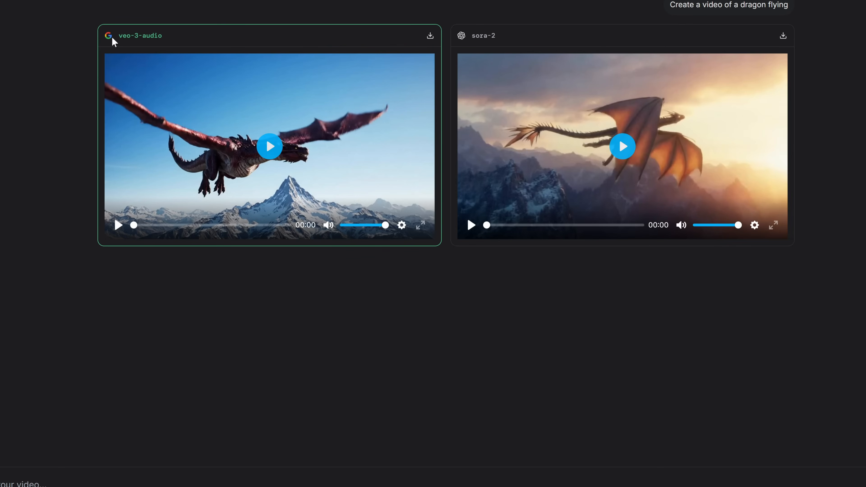
{"action": "double_click", "coordinate": [483, 36]}
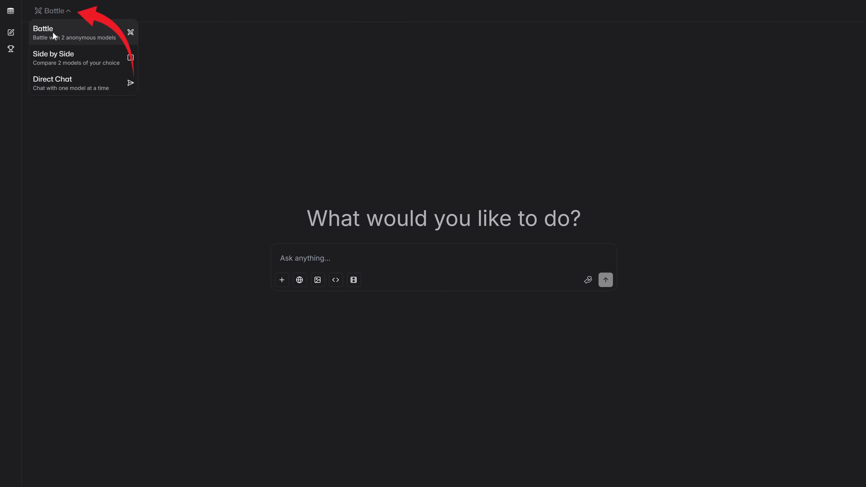
Step: Switch to Side by Side with grok-4-1-fast-reasoning versus gemini-3-flash, browsing both model pickers
{"action": "left_click", "coordinate": [53, 54]}
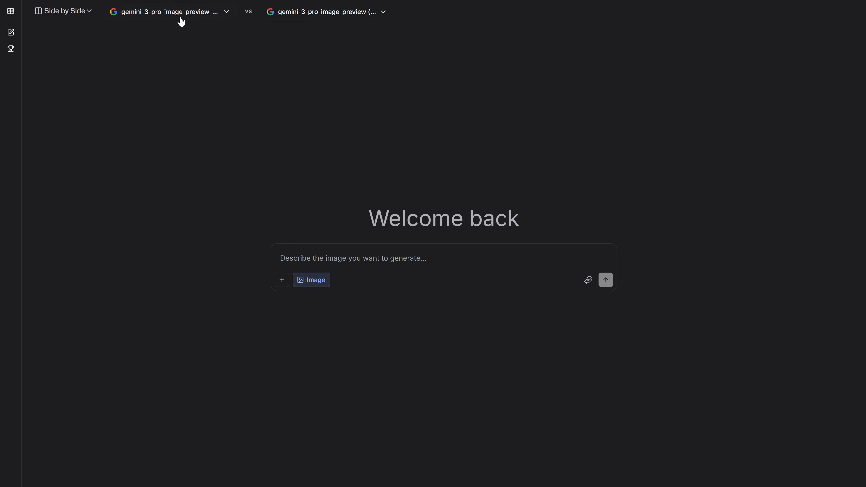
{"action": "left_click", "coordinate": [327, 12]}
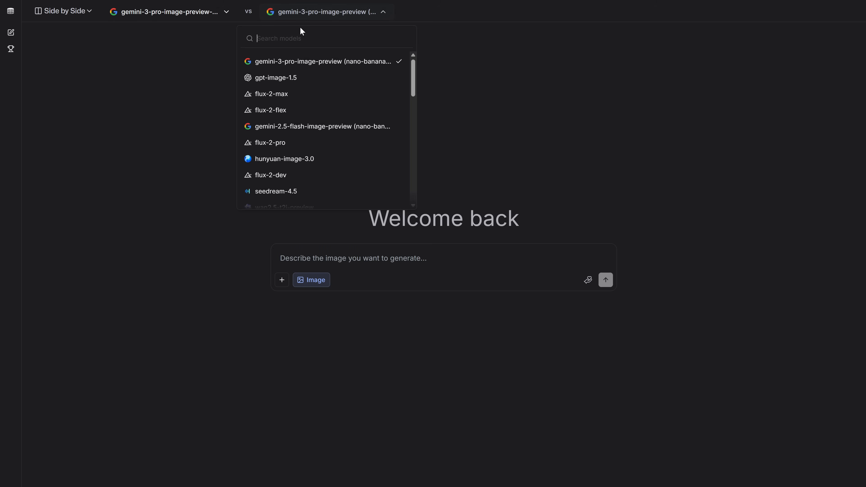
{"action": "left_click", "coordinate": [275, 78]}
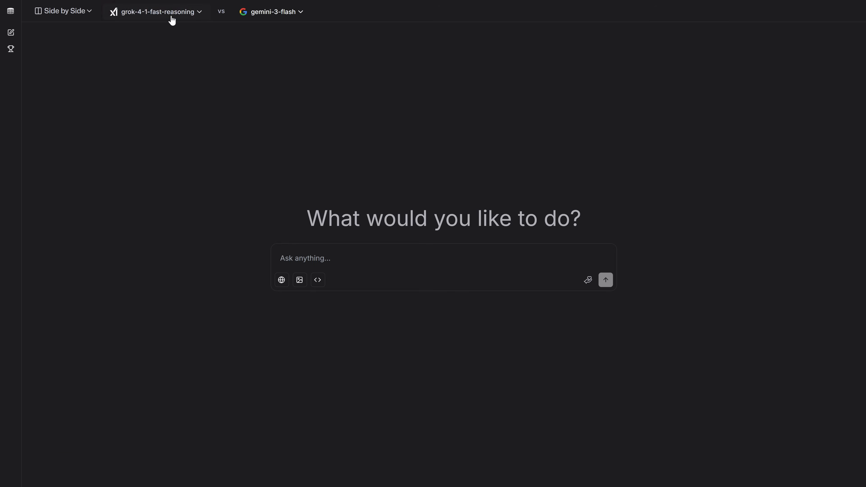
{"action": "left_click", "coordinate": [159, 11]}
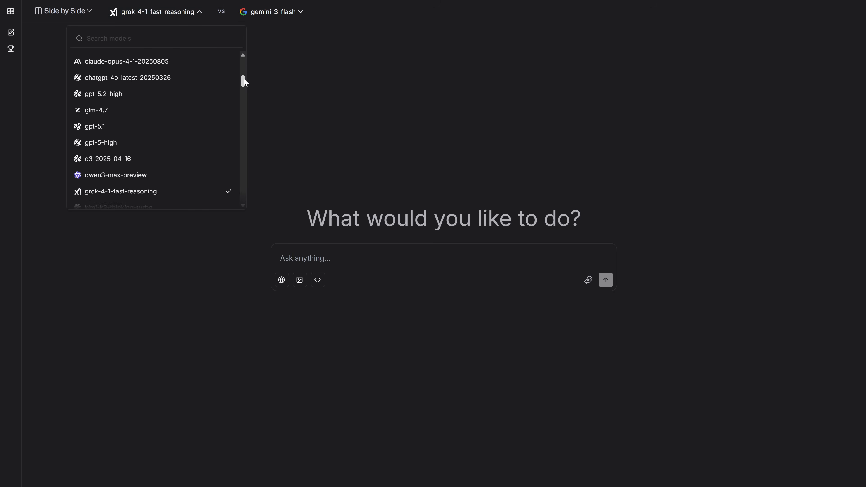
{"action": "scroll", "scroll_direction": "down", "scroll_amount": 3}
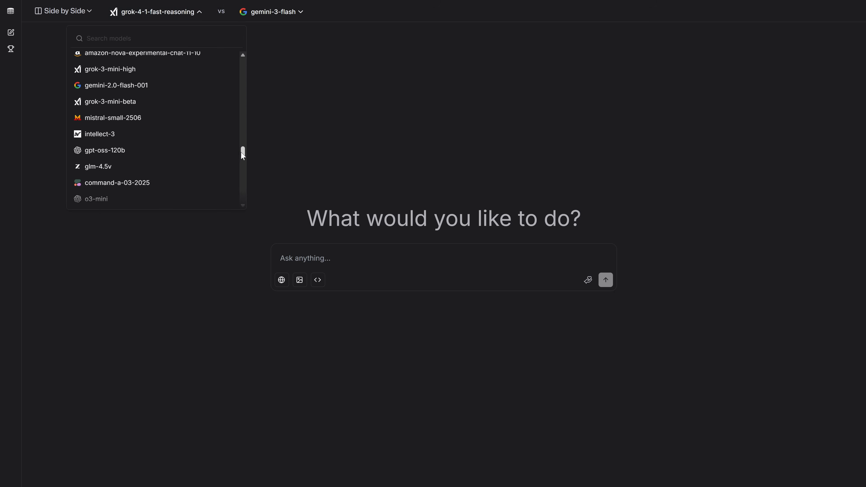
{"action": "left_click", "coordinate": [206, 232]}
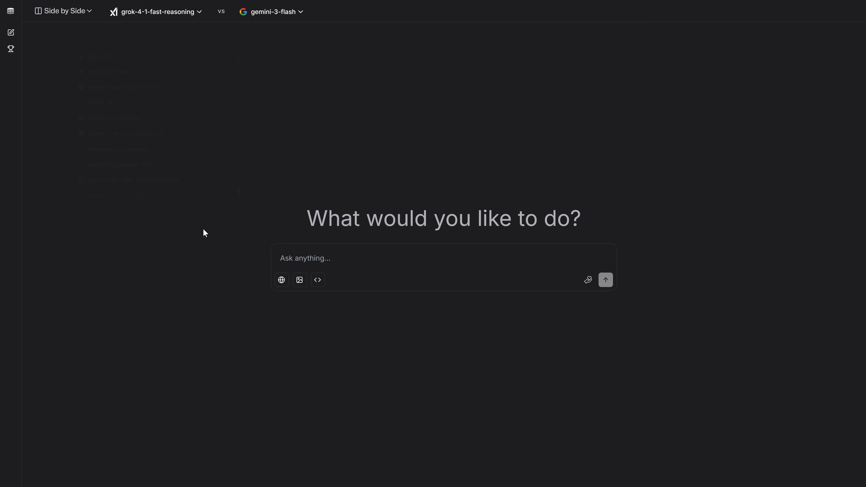
Step: Switch to Direct Chat and scroll through the model leaderboard
{"action": "left_click", "coordinate": [63, 11]}
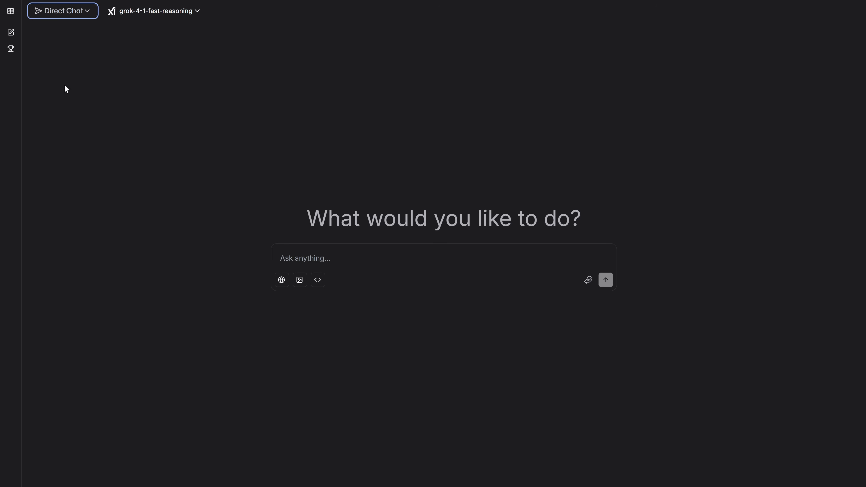
{"action": "mouse_move", "coordinate": [306, 230]}
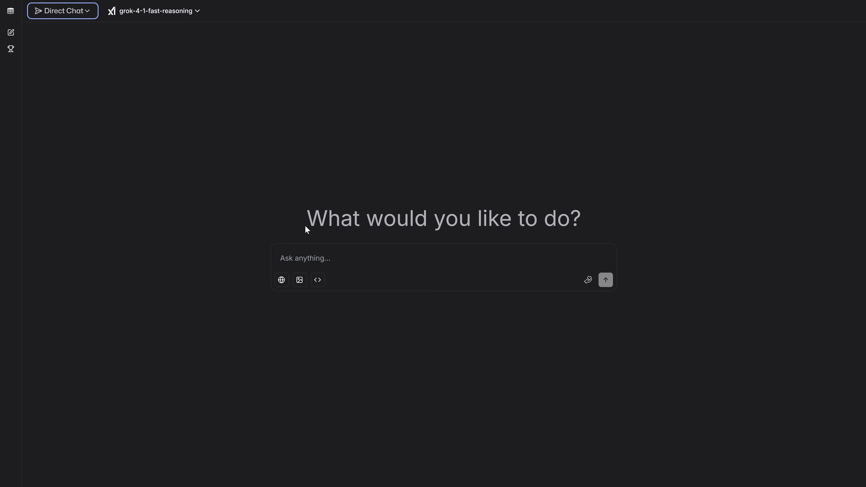
{"action": "left_click", "coordinate": [11, 48]}
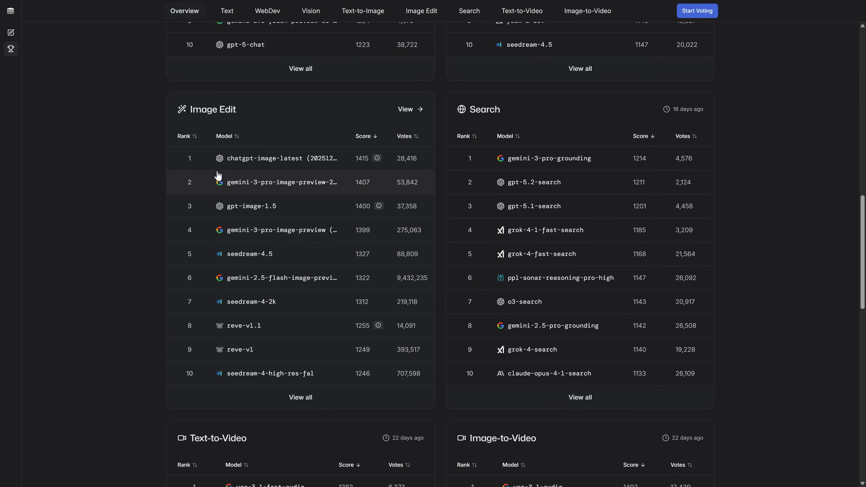
{"action": "scroll", "scroll_direction": "down", "scroll_amount": 3}
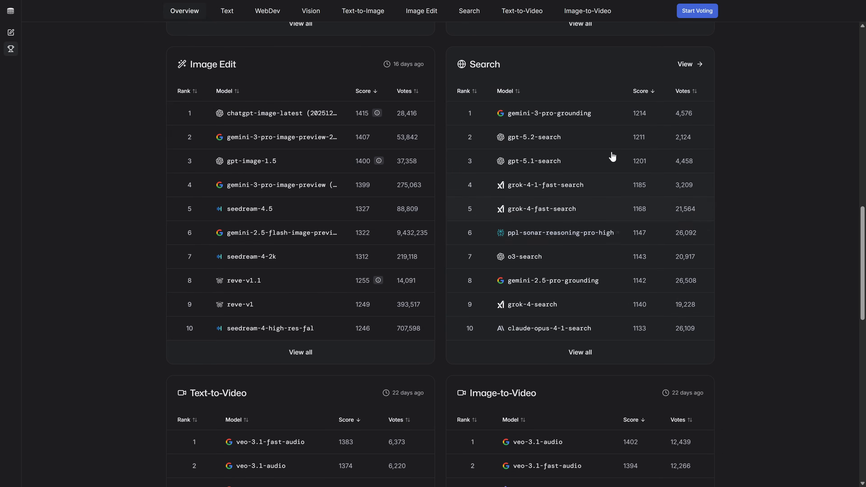
{"action": "scroll", "scroll_direction": "down", "scroll_amount": 3}
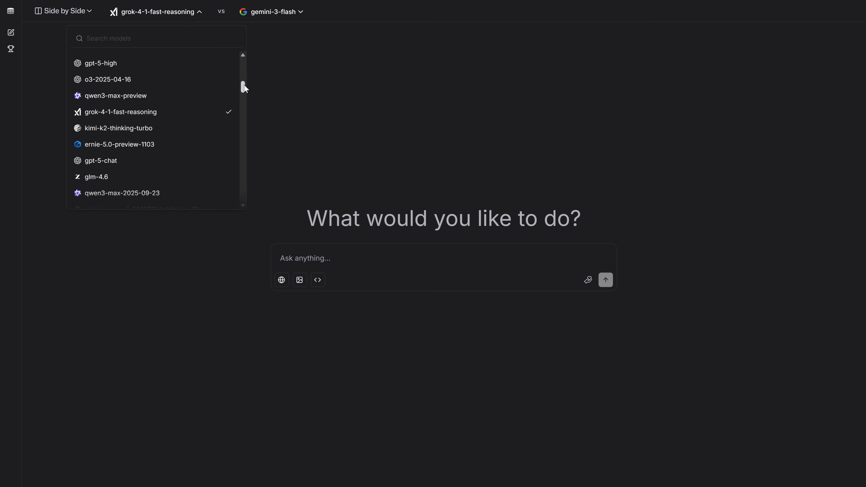
{"action": "scroll", "scroll_direction": "down", "scroll_amount": 3}
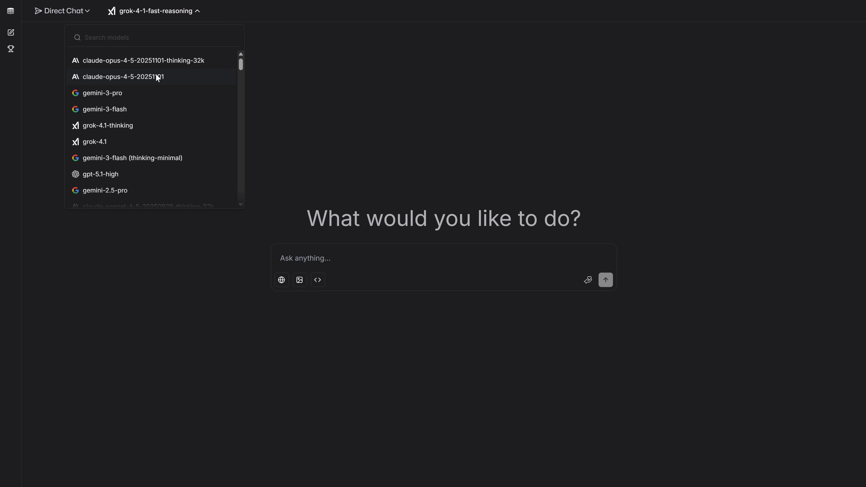
{"action": "scroll", "scroll_direction": "down", "scroll_amount": 3}
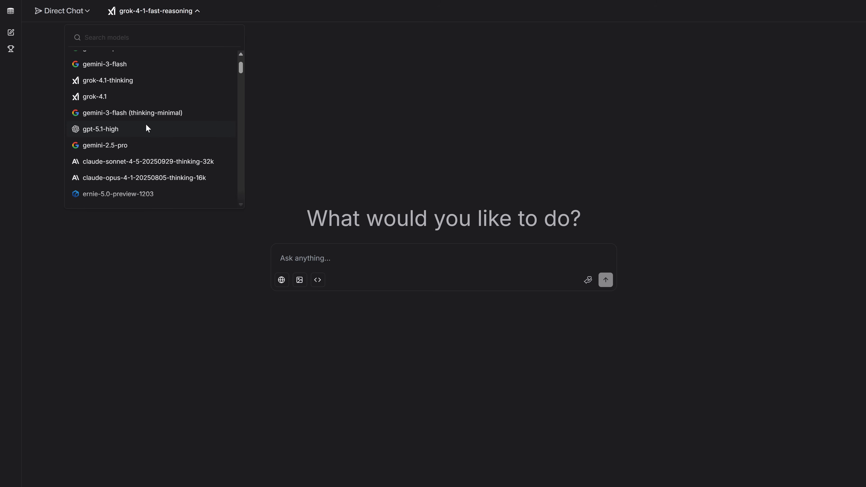
Step: Choose gpt-5.1-high as the single chat model and highlight the page heading
{"action": "left_click", "coordinate": [101, 130]}
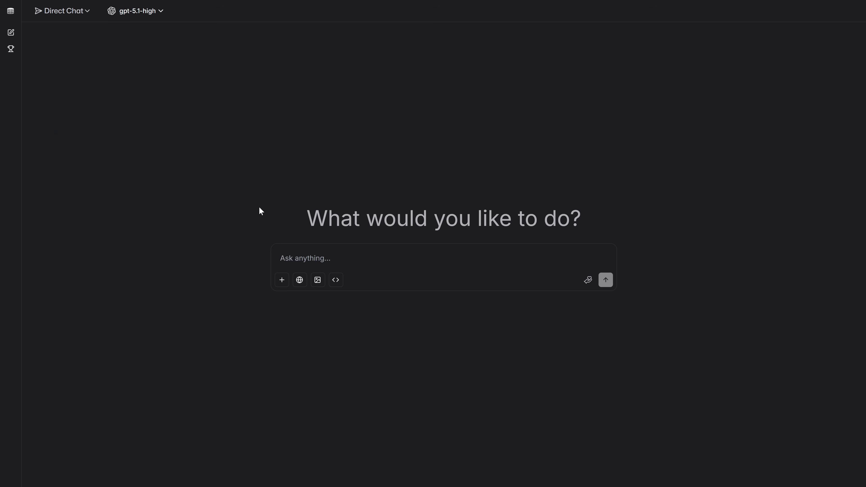
{"action": "left_click_drag", "start_coordinate": [307, 218], "coordinate": [559, 221]}
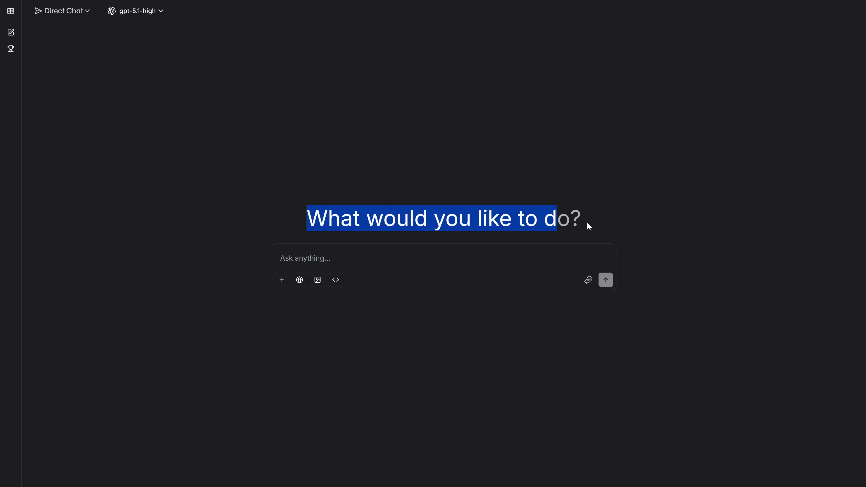
Step: Turn on image generation and browse image models, keeping gemini-3-pro-image-preview-2k (nano-banana-pro)
{"action": "left_click", "coordinate": [137, 11]}
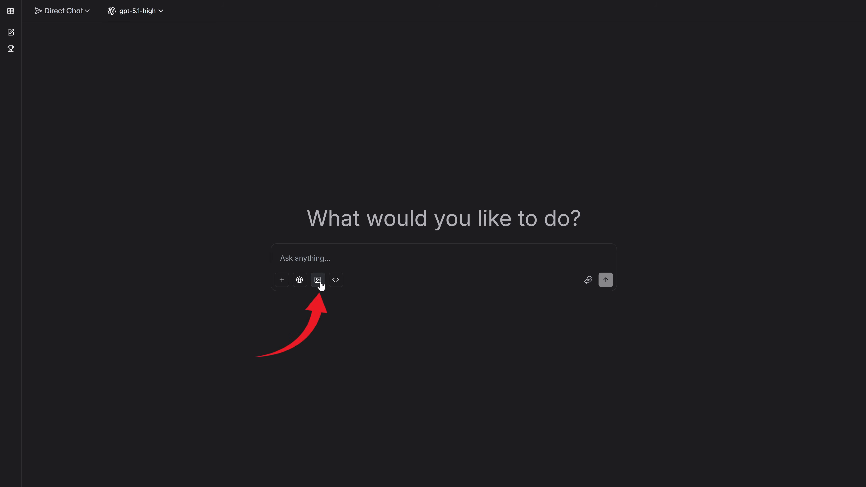
{"action": "left_click", "coordinate": [318, 280]}
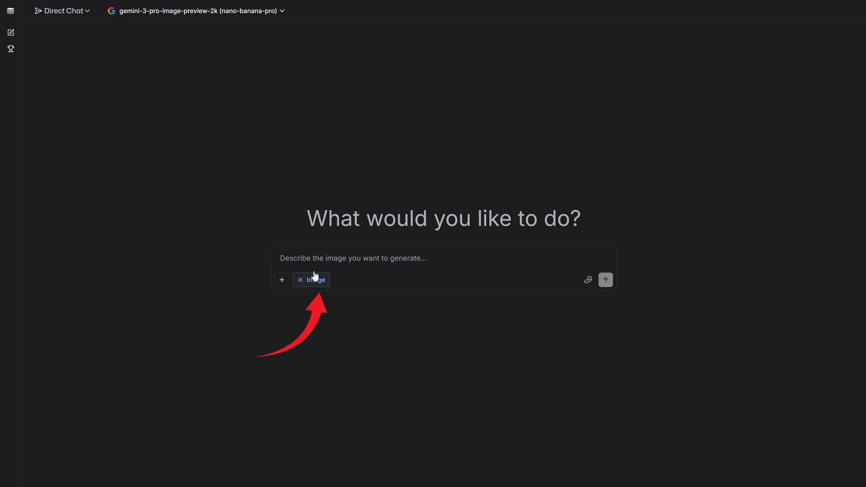
{"action": "left_click", "coordinate": [194, 10]}
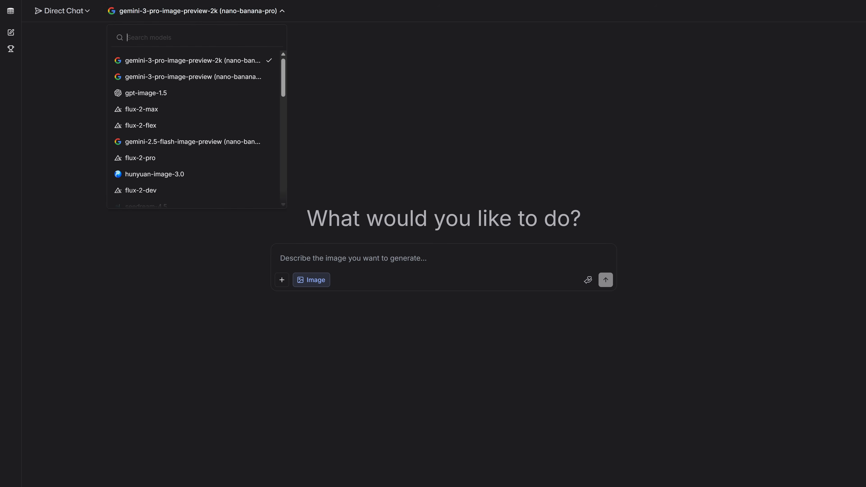
{"action": "scroll", "scroll_direction": "down", "scroll_amount": 3}
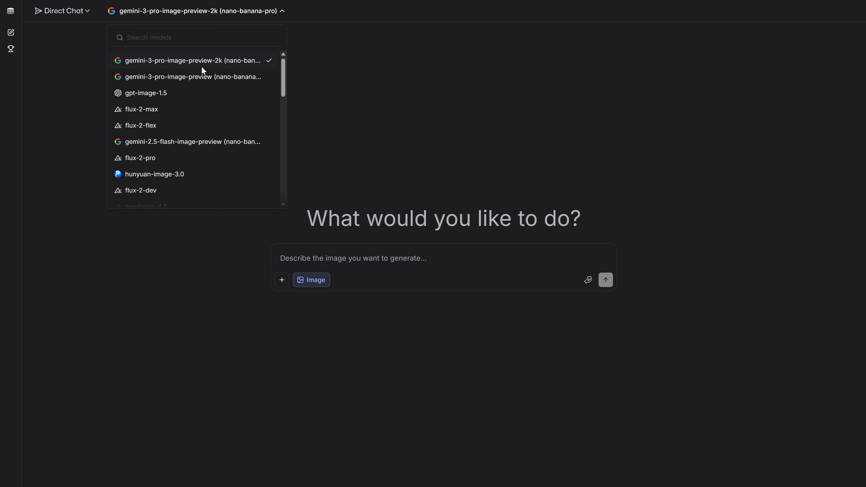
{"action": "mouse_move", "coordinate": [248, 68]}
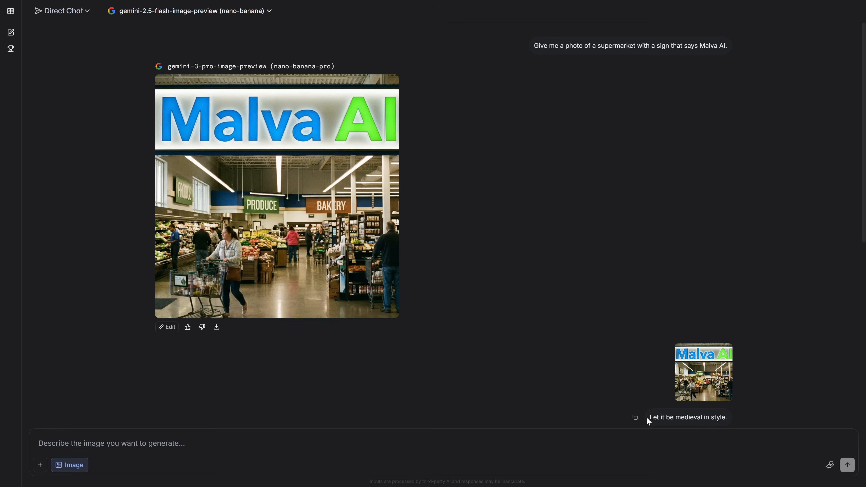
{"action": "mouse_move", "coordinate": [667, 286]}
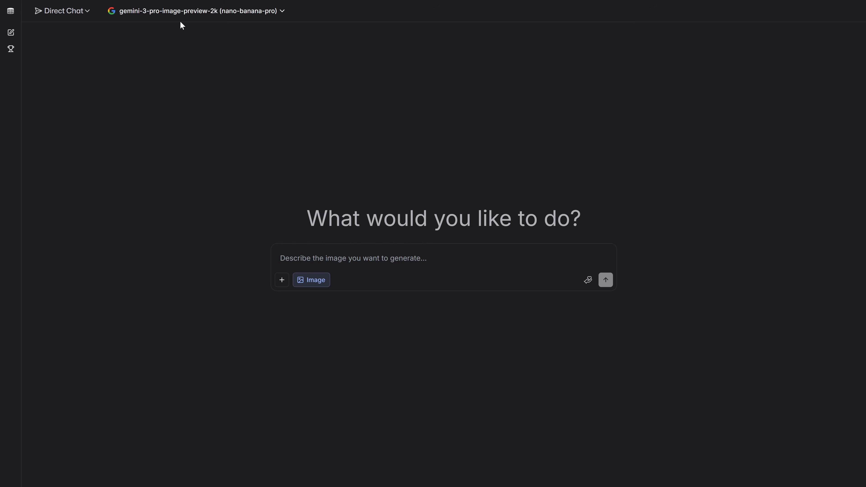
Step: Send the perfume bottle and futuristic city image prompts to nano-banana-pro
{"action": "left_click", "coordinate": [182, 9]}
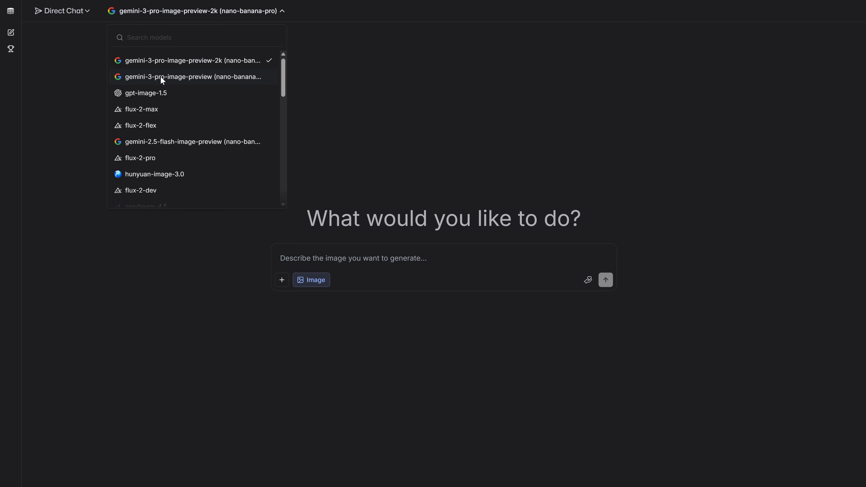
{"action": "mouse_move", "coordinate": [155, 94]}
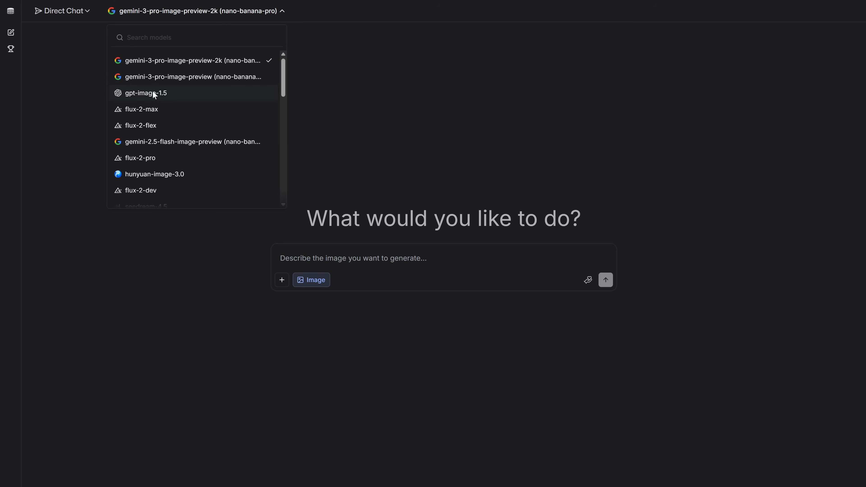
{"action": "left_click", "coordinate": [145, 93]}
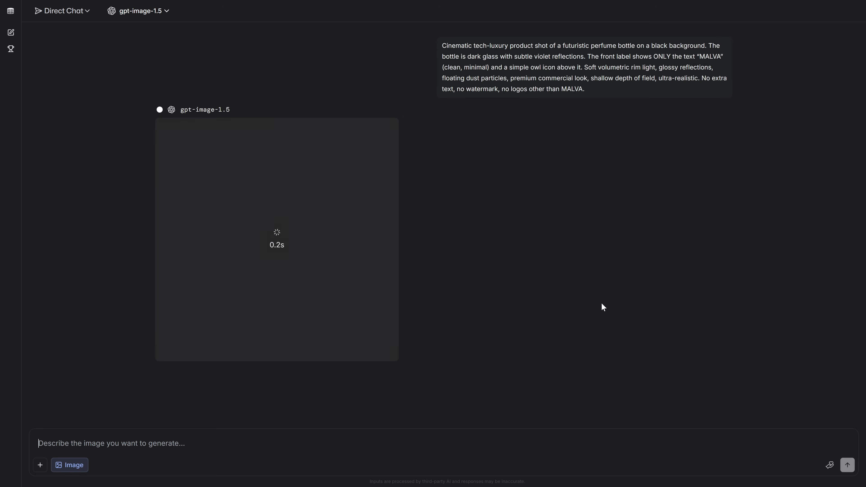
{"action": "mouse_move", "coordinate": [57, 168]}
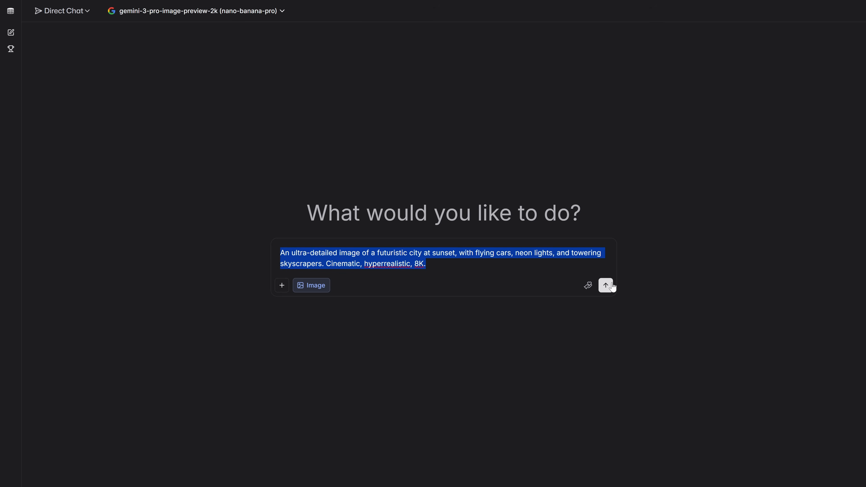
{"action": "left_click", "coordinate": [606, 286]}
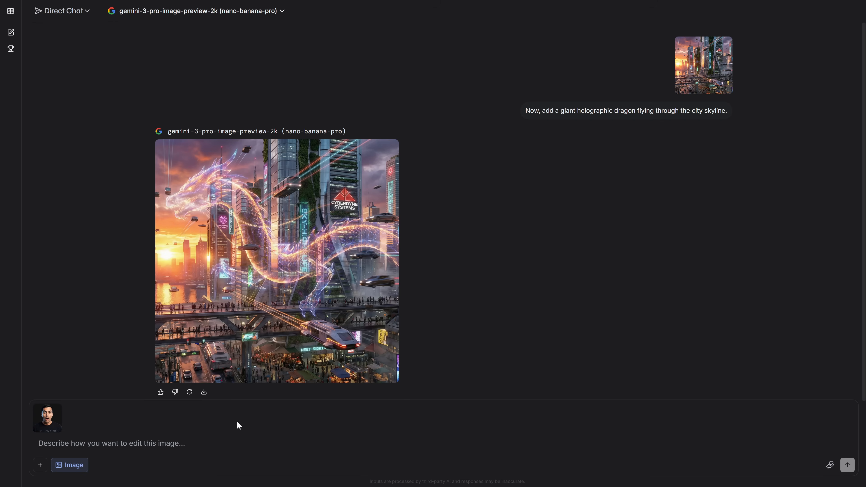
Step: Request an ultra-striking MrBeast-style YouTube thumbnail from the uploaded face photo
{"action": "type", "text": "Create an ultra-striking YouTube thumbnail using the uploaded image of my face. The style should be similar to a MrBeast thumbnail, with an exaggerated, shocked expression, bold colors, and a background of exploding money. Add the text \"I CAN'T BELIEVE IT!\" in a bold, eye-catching font."}
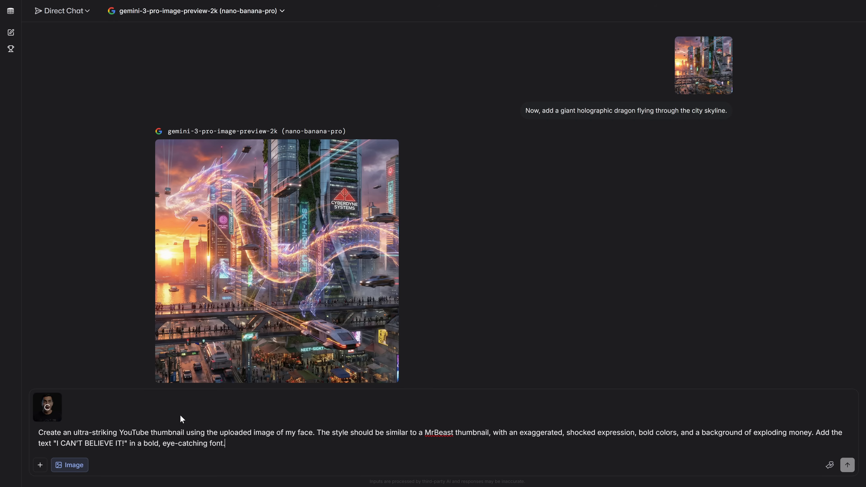
{"action": "left_click", "coordinate": [847, 464]}
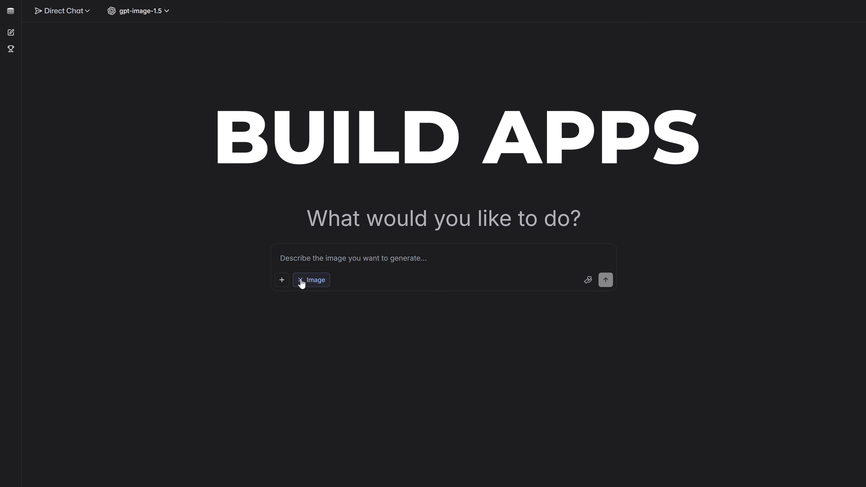
Step: Turn off Image, enable Code mode and browse models toward the gpt-5.2-high coding chat
{"action": "left_click", "coordinate": [143, 10]}
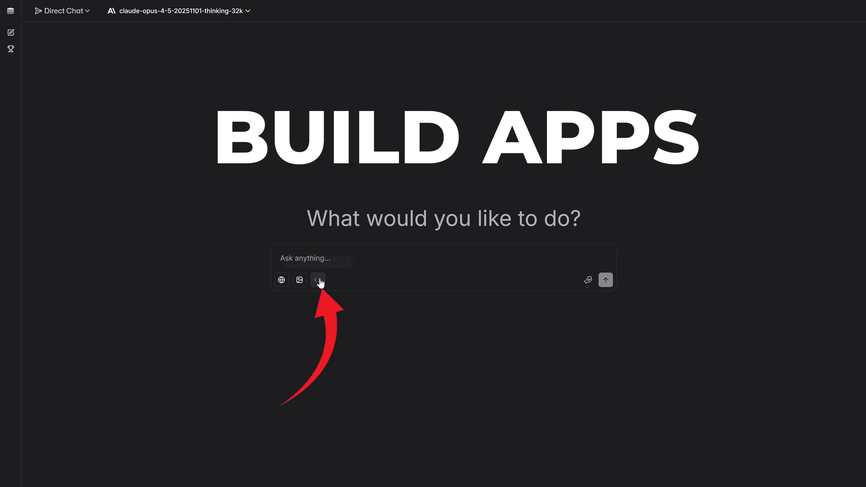
{"action": "left_click", "coordinate": [318, 279]}
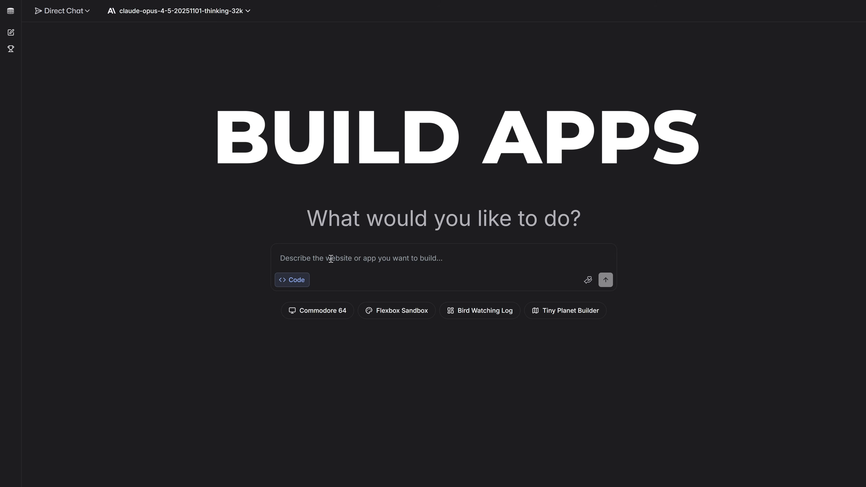
{"action": "left_click", "coordinate": [180, 11]}
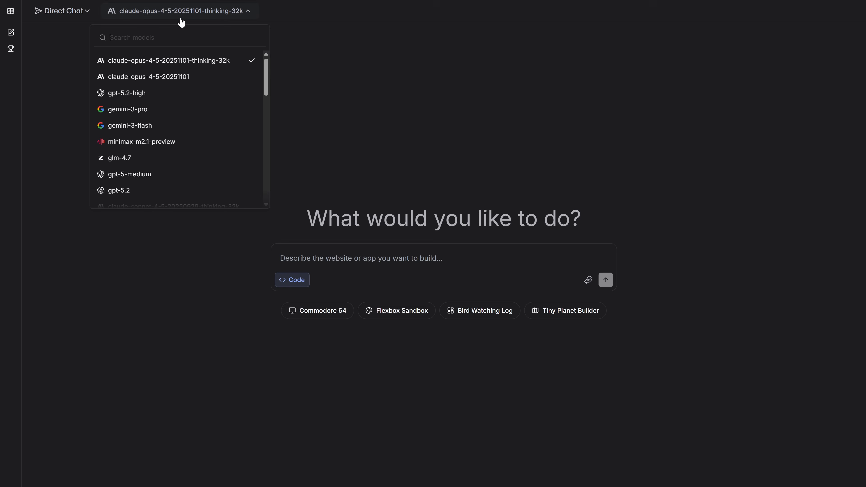
{"action": "scroll", "scroll_direction": "down", "scroll_amount": 3}
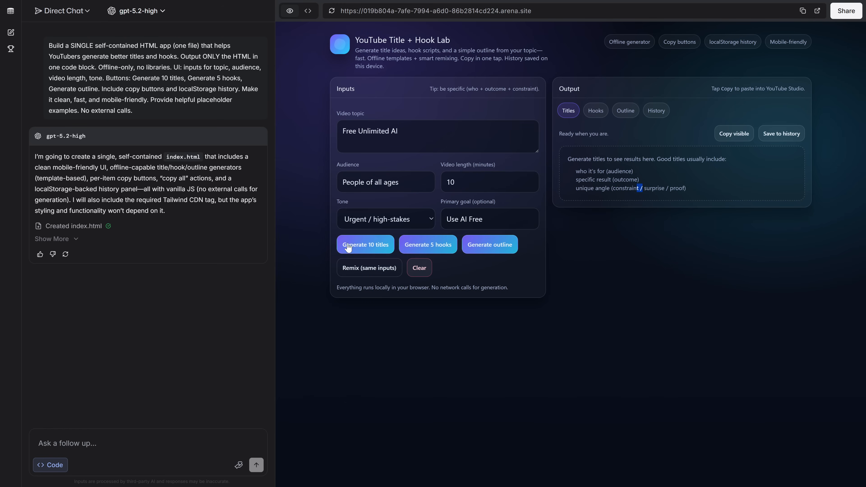
Step: Generate ten titles in the app, then play the Minecraft clone and Circuit Link previews
{"action": "left_click", "coordinate": [365, 244]}
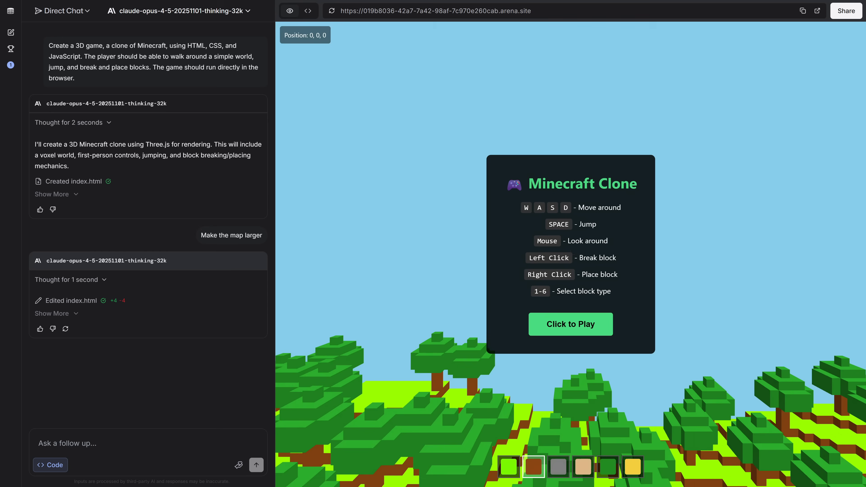
{"action": "left_click", "coordinate": [571, 324]}
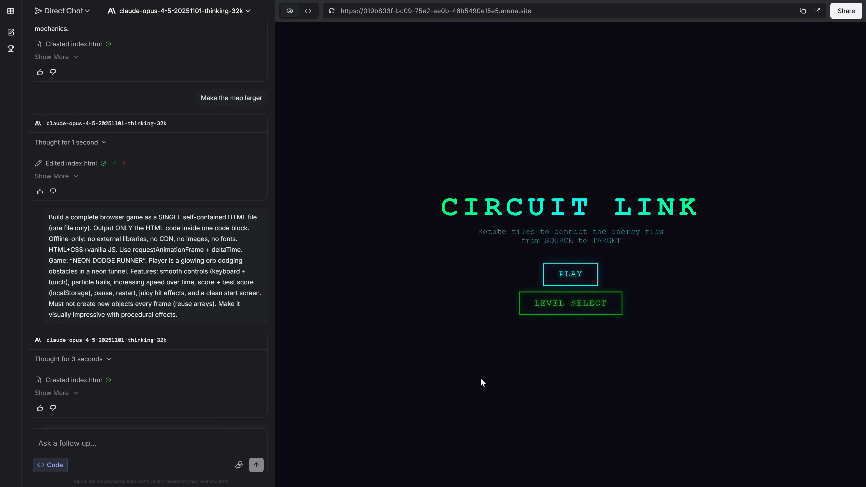
{"action": "left_click", "coordinate": [571, 274]}
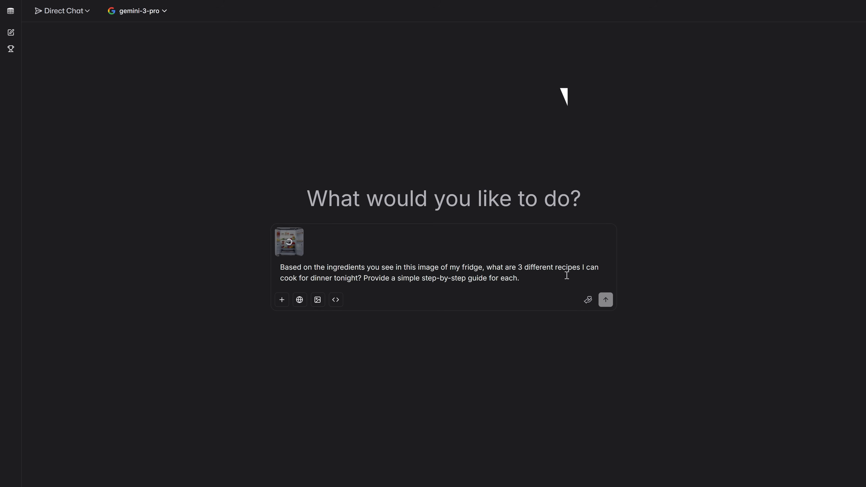
Step: Send the fridge recipe question and review gemini-3-pro's recipe, dashboard and thumbnail answers
{"action": "left_click", "coordinate": [605, 300]}
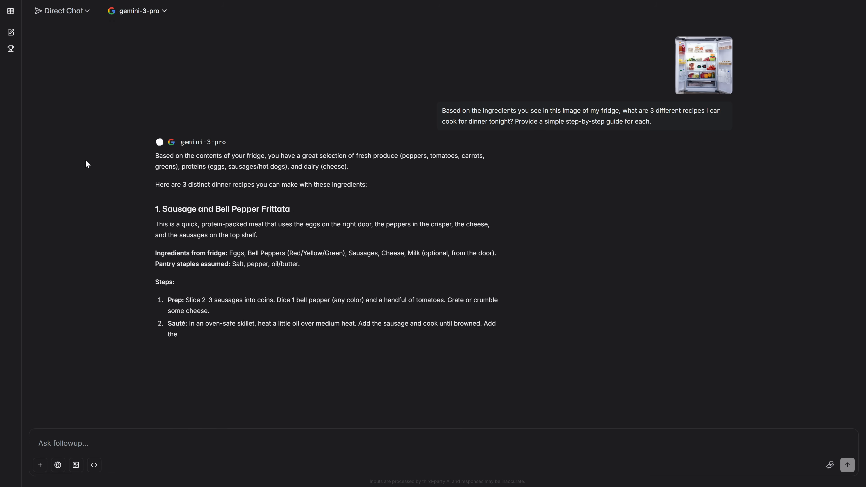
{"action": "scroll", "scroll_direction": "down", "scroll_amount": 3}
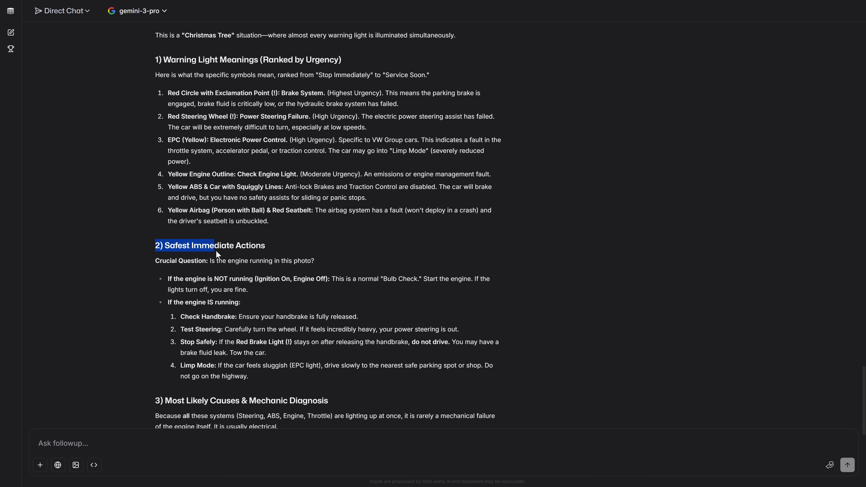
{"action": "scroll", "scroll_direction": "down", "scroll_amount": 3}
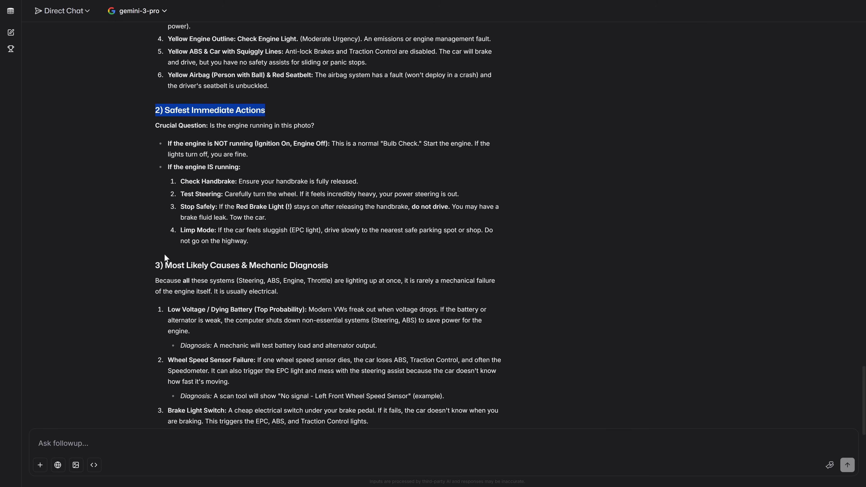
{"action": "scroll", "scroll_direction": "down", "scroll_amount": 3}
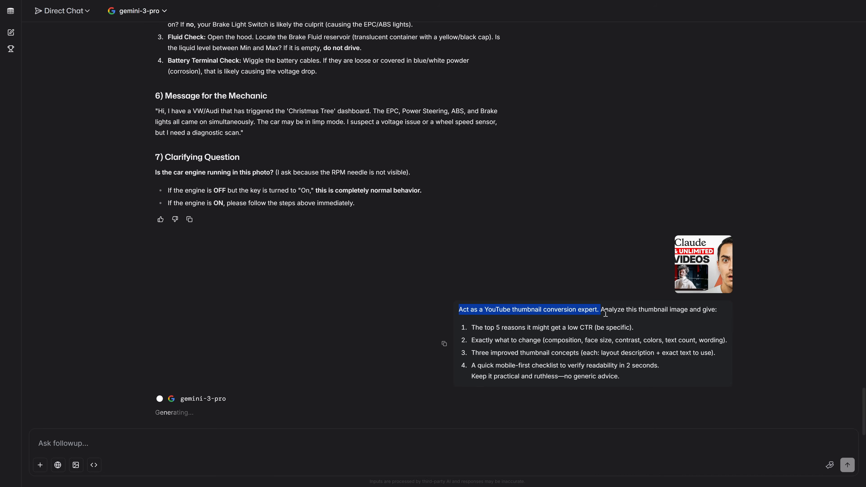
{"action": "left_click", "coordinate": [703, 264]}
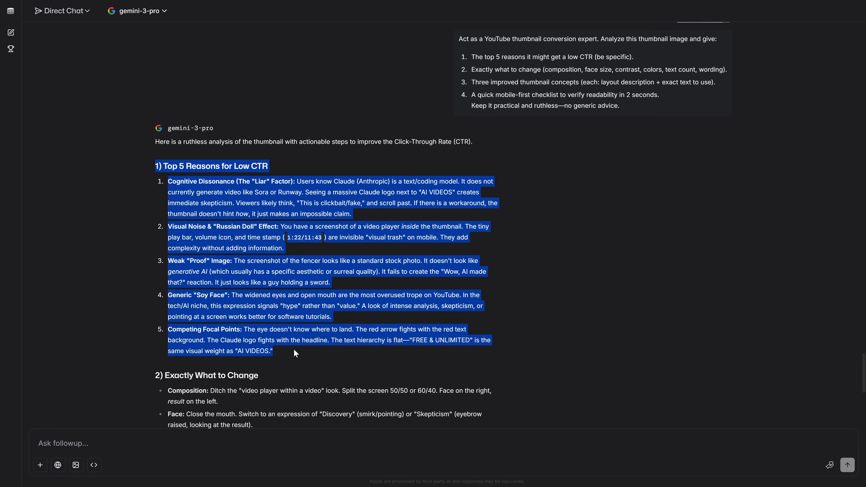
{"action": "scroll", "scroll_direction": "down", "scroll_amount": 3}
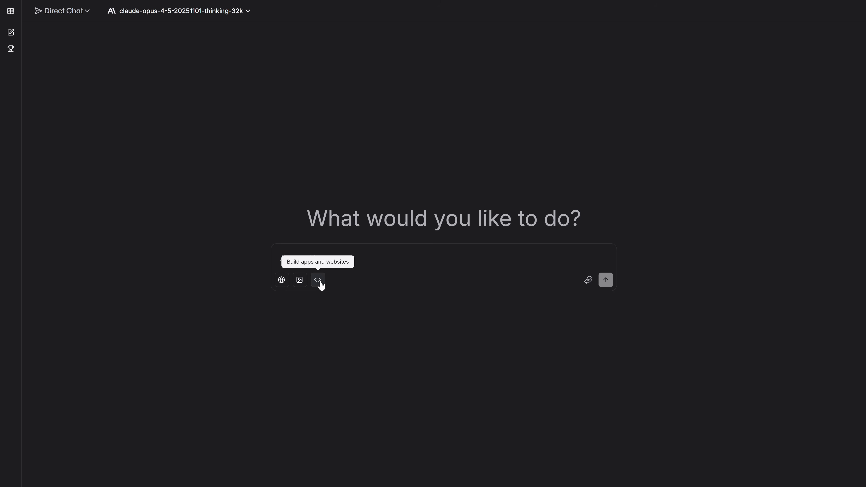
Step: Toggle Code off and switch the mode from Direct Chat to Battle with an empty prompt
{"action": "left_click", "coordinate": [317, 280]}
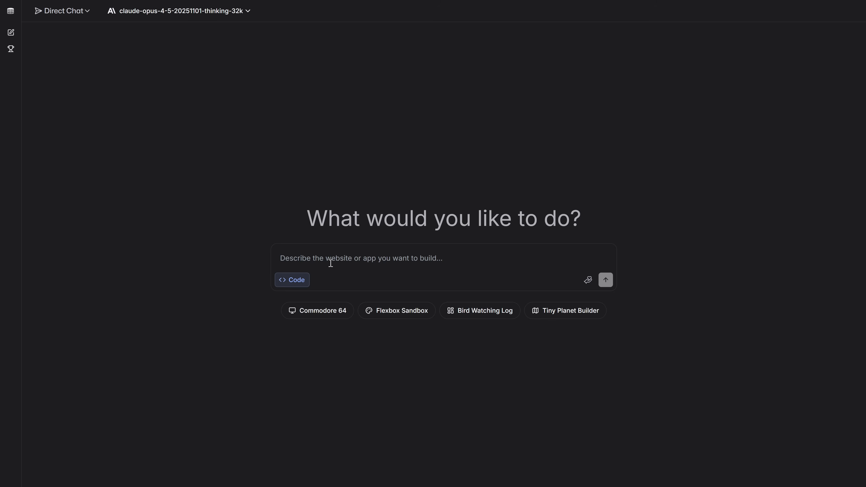
{"action": "left_click", "coordinate": [63, 11]}
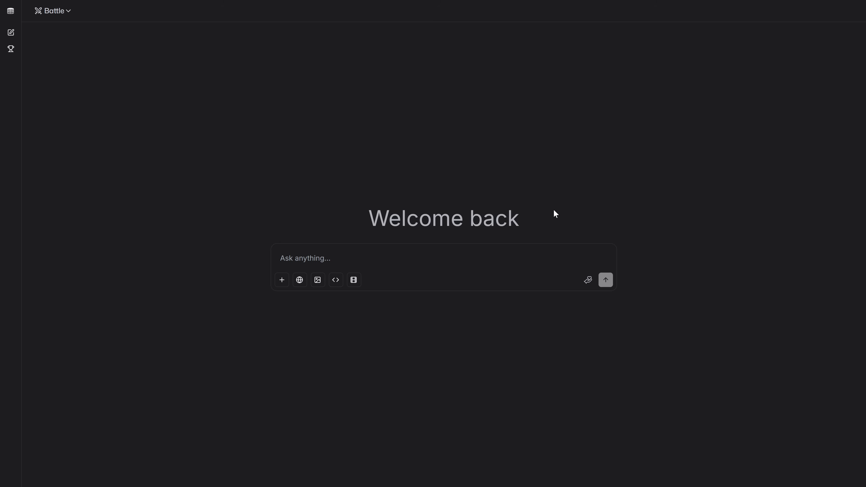
{"action": "mouse_move", "coordinate": [182, 117]}
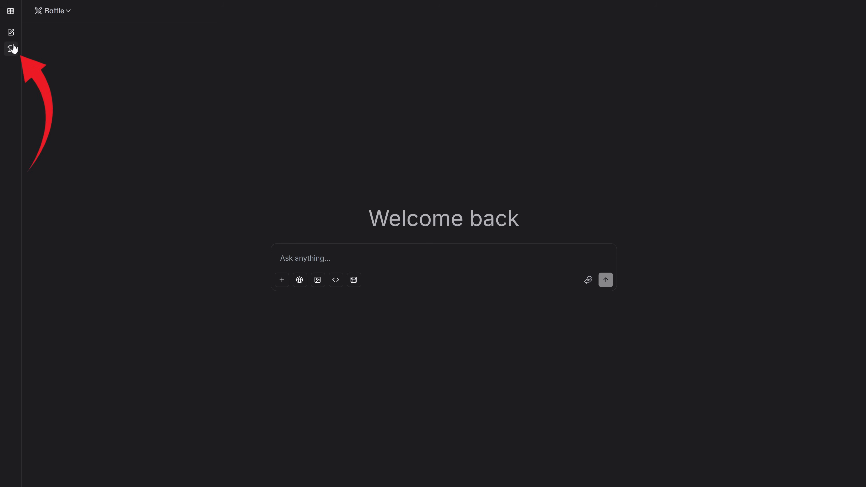
Step: Scroll the leaderboard overview from text and webdev rankings down to the Text-to-Video and Image-to-Video tables
{"action": "left_click", "coordinate": [10, 49]}
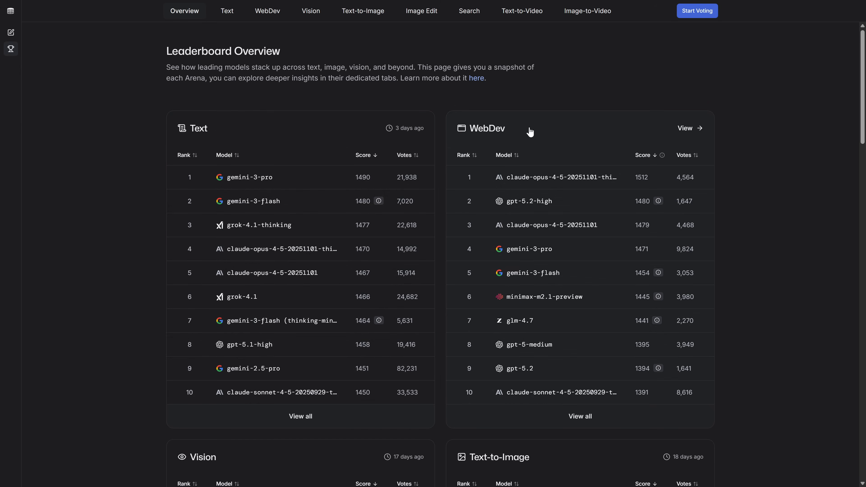
{"action": "scroll", "scroll_direction": "down", "scroll_amount": 3}
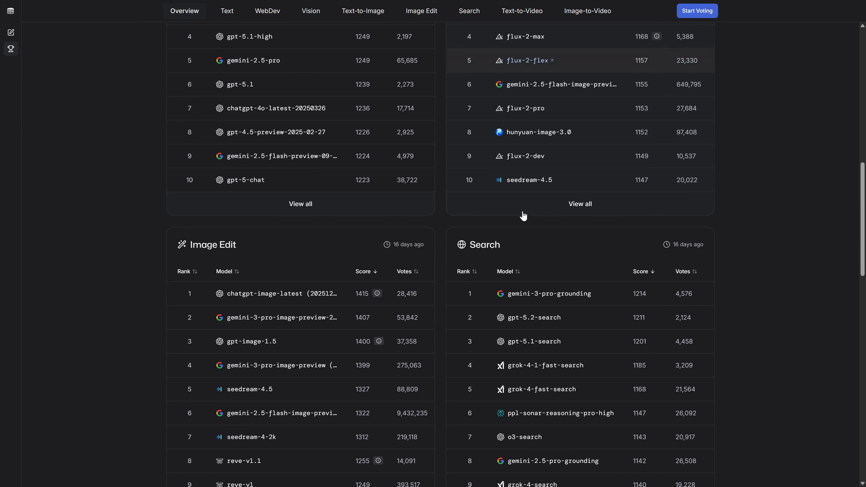
{"action": "scroll", "scroll_direction": "down", "scroll_amount": 3}
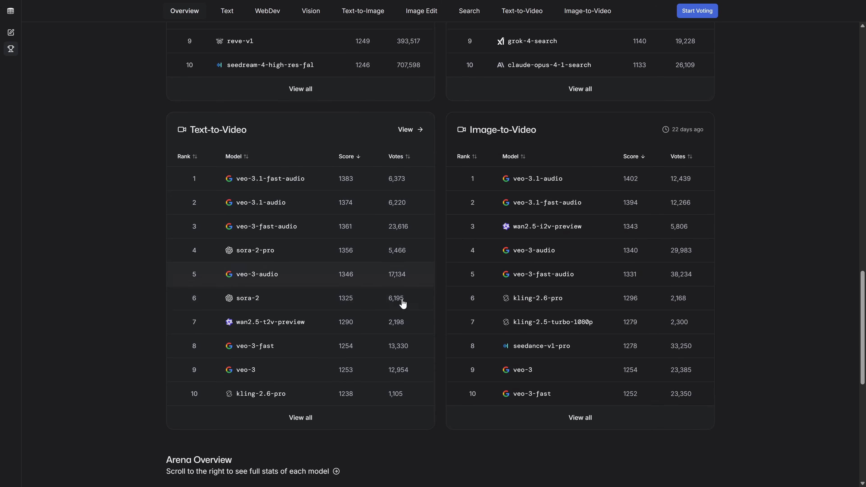
{"action": "scroll", "scroll_direction": "up", "scroll_amount": 3}
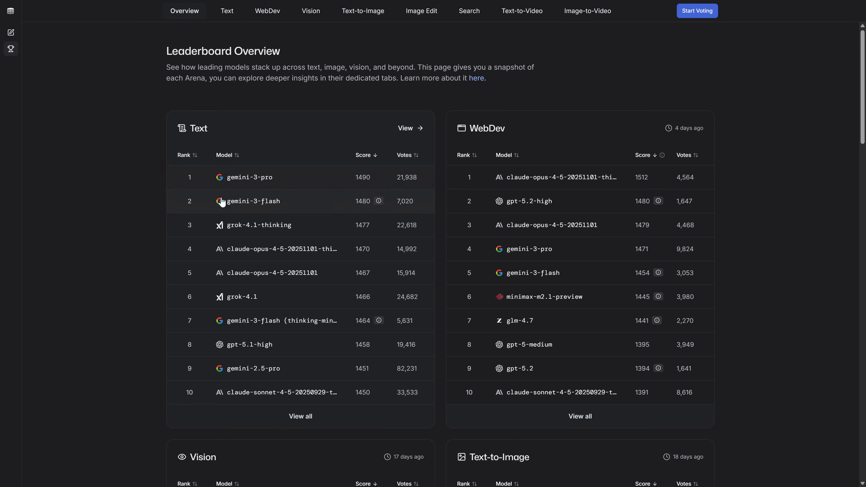
{"action": "scroll", "scroll_direction": "down", "scroll_amount": 3}
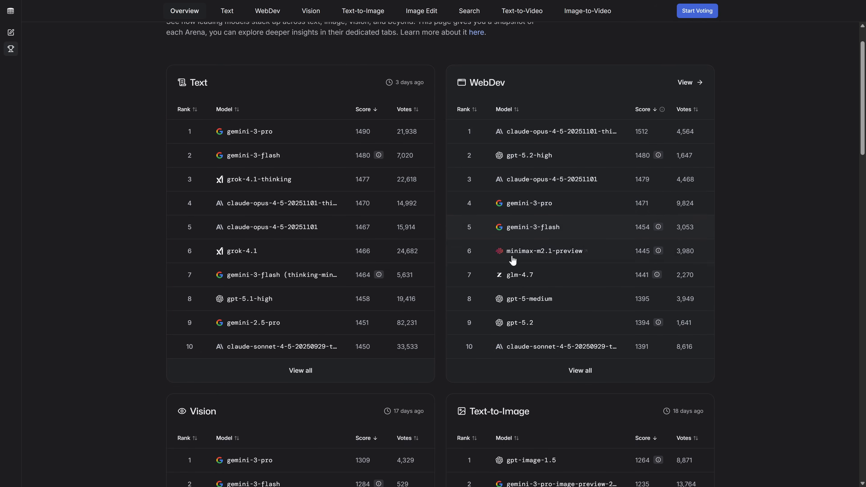
{"action": "scroll", "scroll_direction": "down", "scroll_amount": 3}
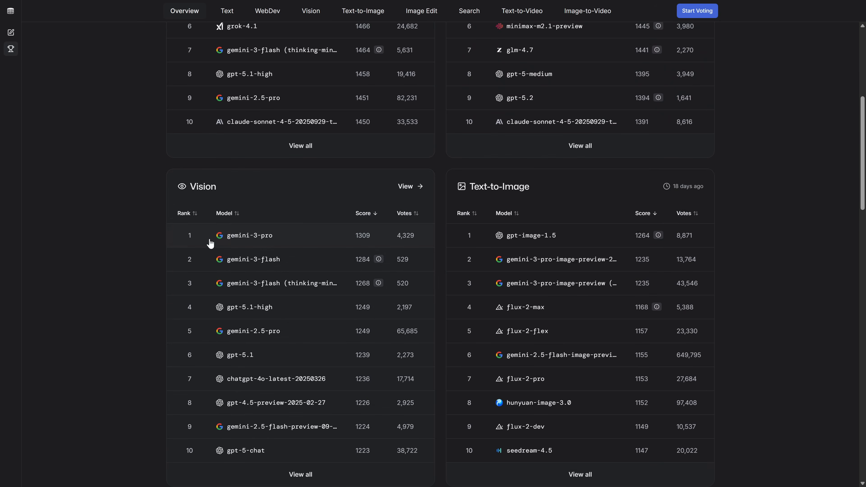
{"action": "scroll", "scroll_direction": "down", "scroll_amount": 3}
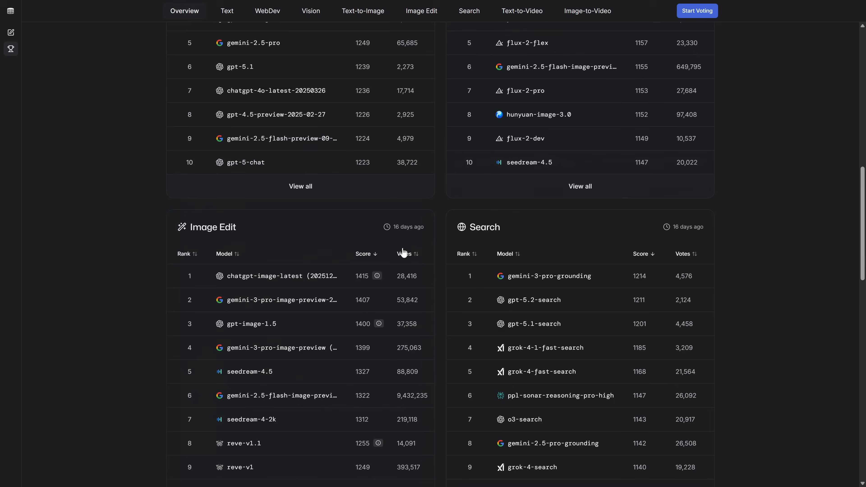
{"action": "scroll", "scroll_direction": "down", "scroll_amount": 3}
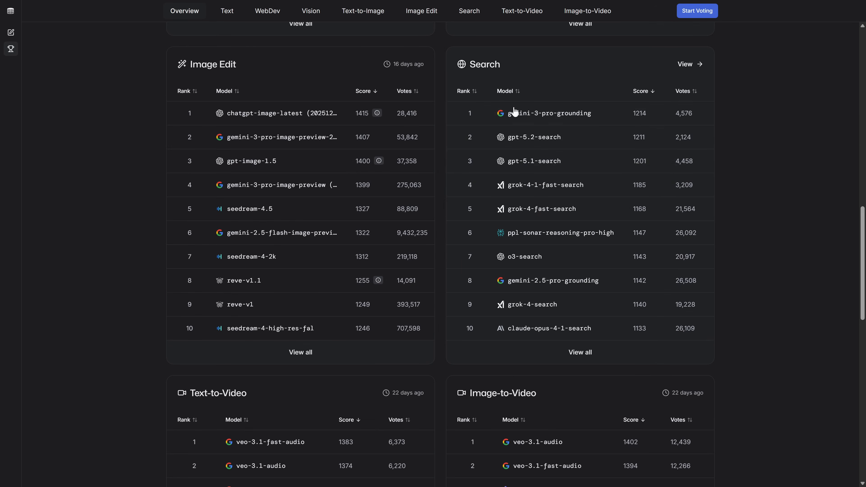
{"action": "scroll", "scroll_direction": "down", "scroll_amount": 3}
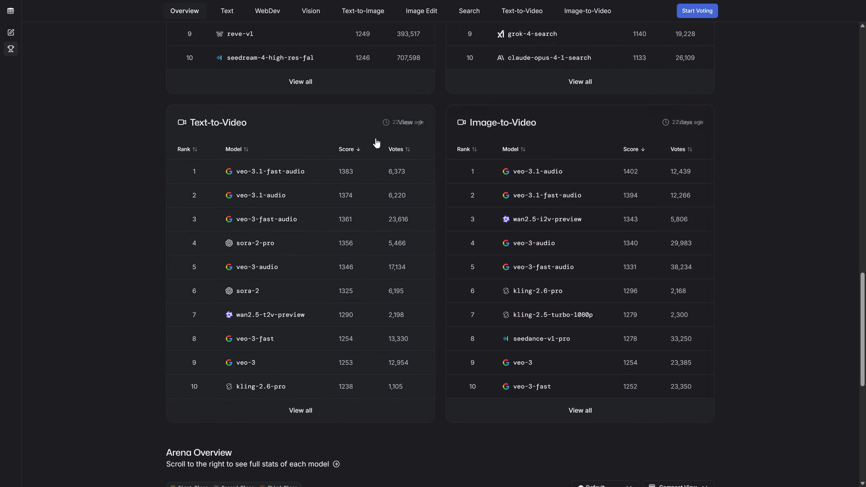
{"action": "mouse_move", "coordinate": [536, 188]}
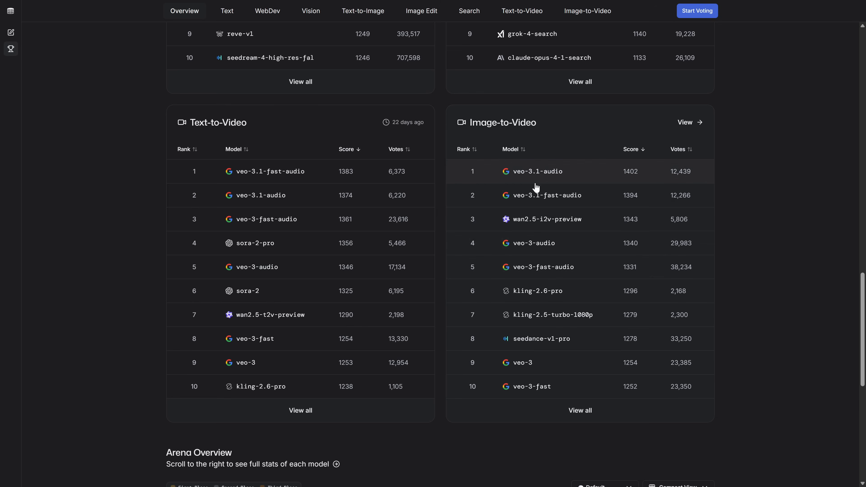
{"action": "mouse_move", "coordinate": [311, 217]}
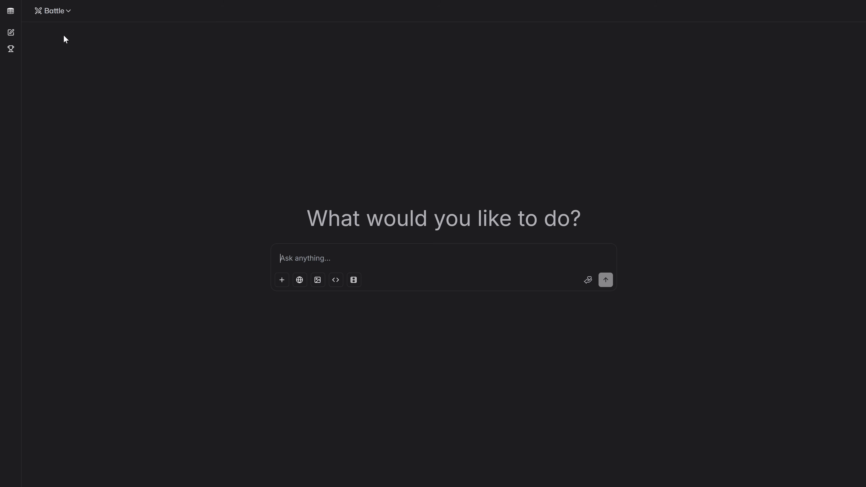
{"action": "left_click", "coordinate": [199, 12]}
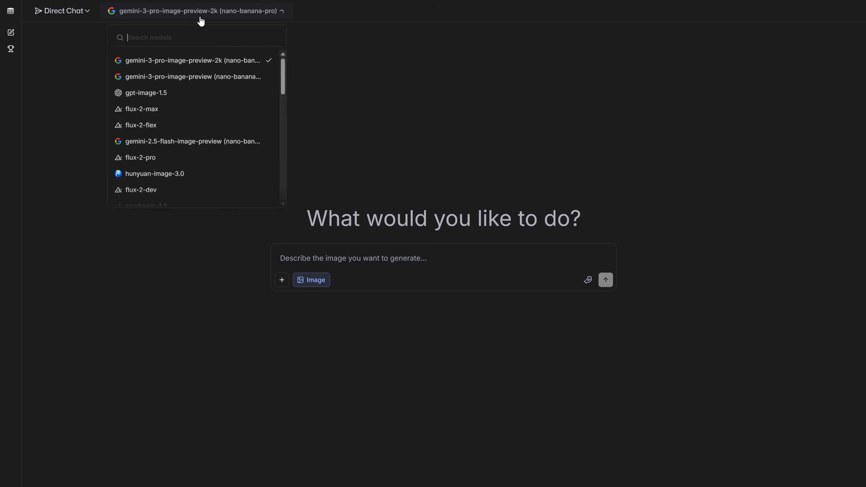
{"action": "type", "text": "gpt"}
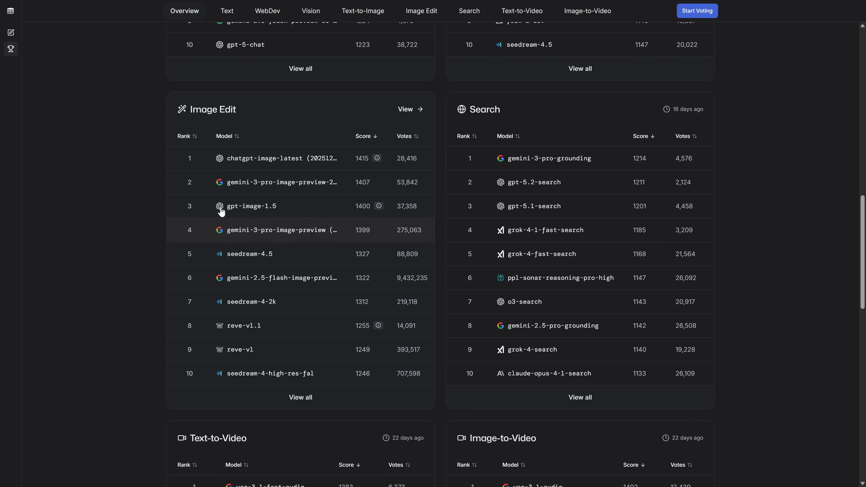
{"action": "scroll", "scroll_direction": "down", "scroll_amount": 3}
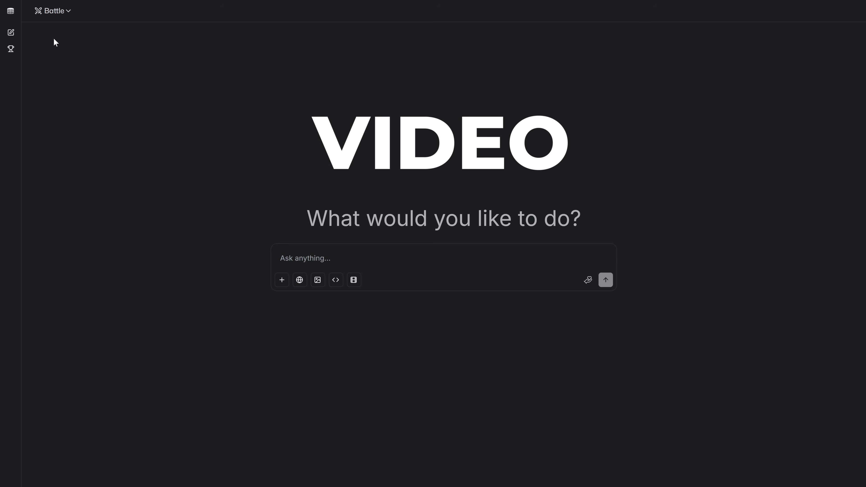
Step: Keep Battle mode between two anonymous models and switch the prompt box to Generate Videos
{"action": "left_click", "coordinate": [55, 11]}
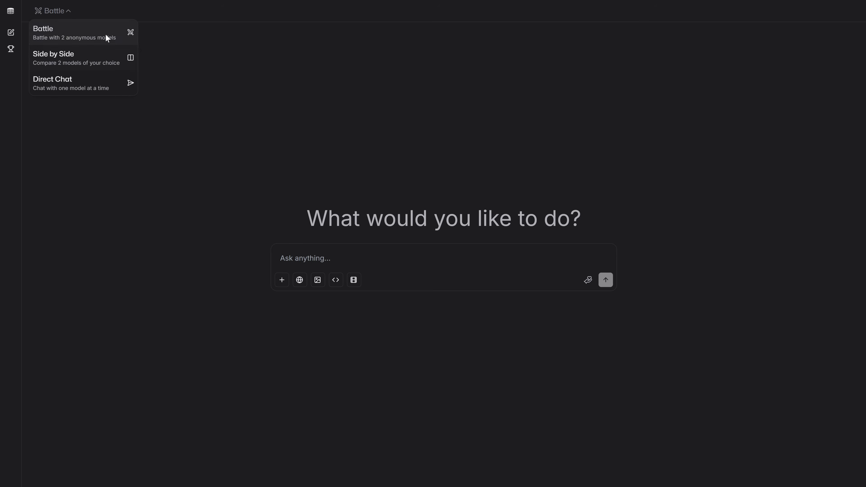
{"action": "mouse_move", "coordinate": [58, 40]}
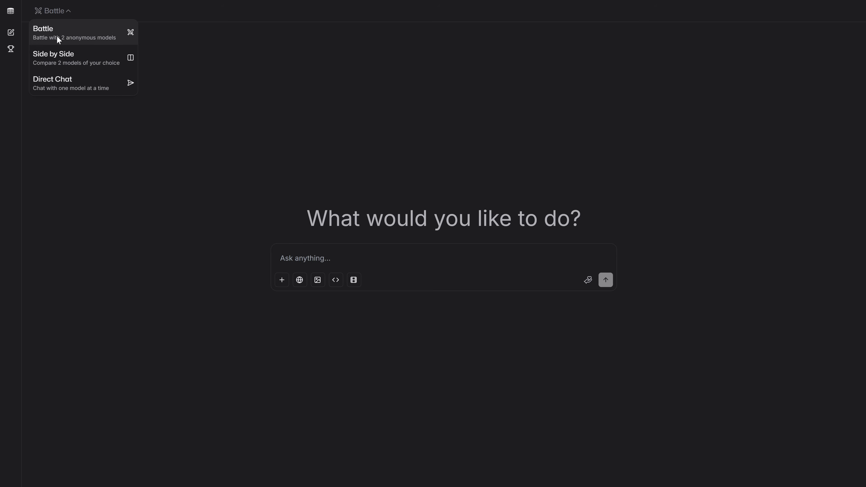
{"action": "left_click", "coordinate": [58, 31]}
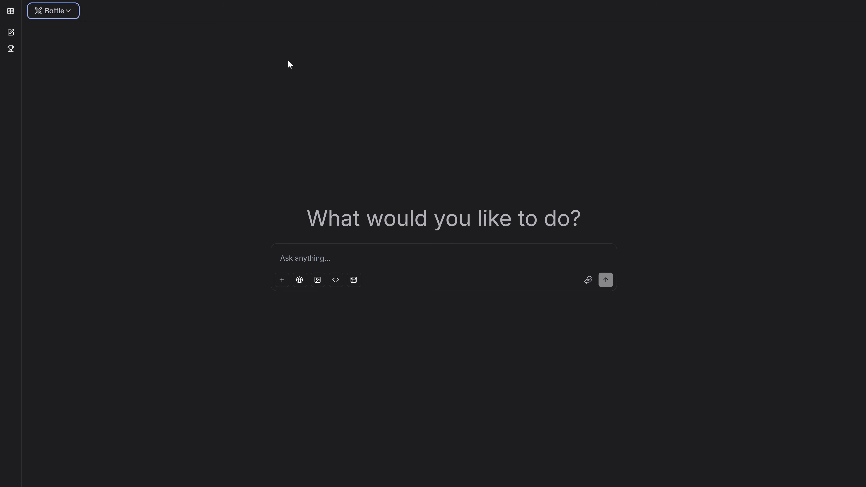
{"action": "left_click_drag", "start_coordinate": [308, 217], "coordinate": [564, 217]}
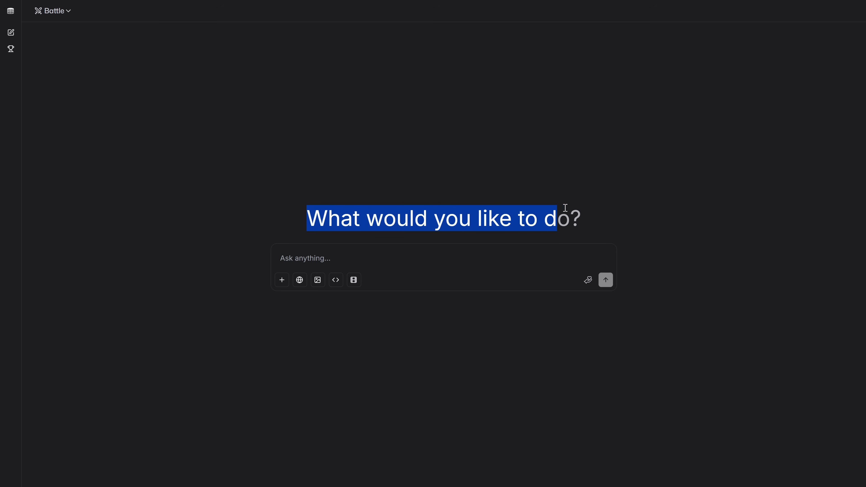
{"action": "left_click", "coordinate": [359, 258]}
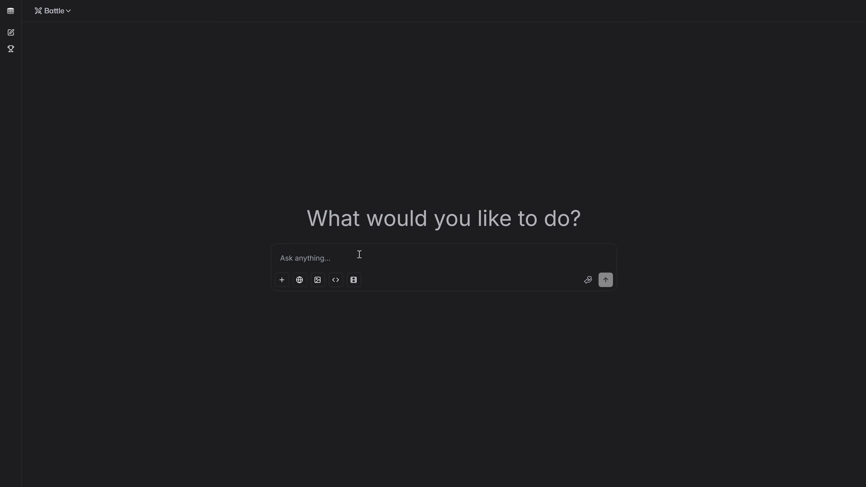
{"action": "mouse_move", "coordinate": [354, 280]}
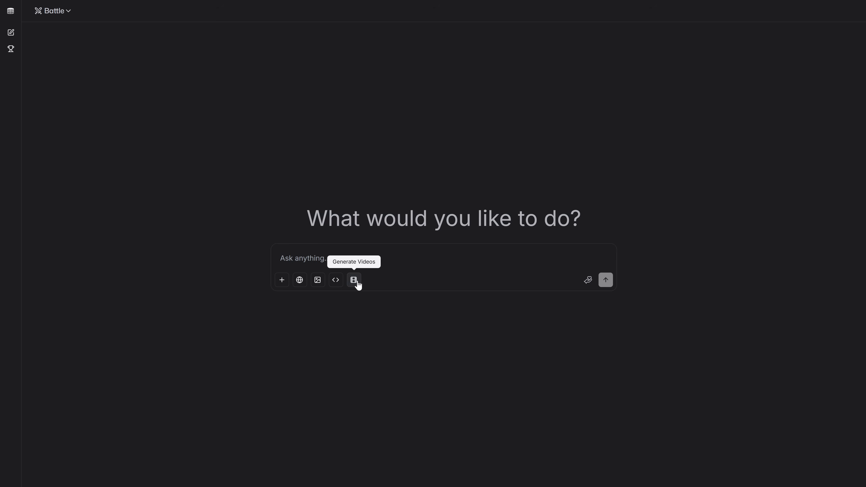
{"action": "left_click", "coordinate": [354, 280]}
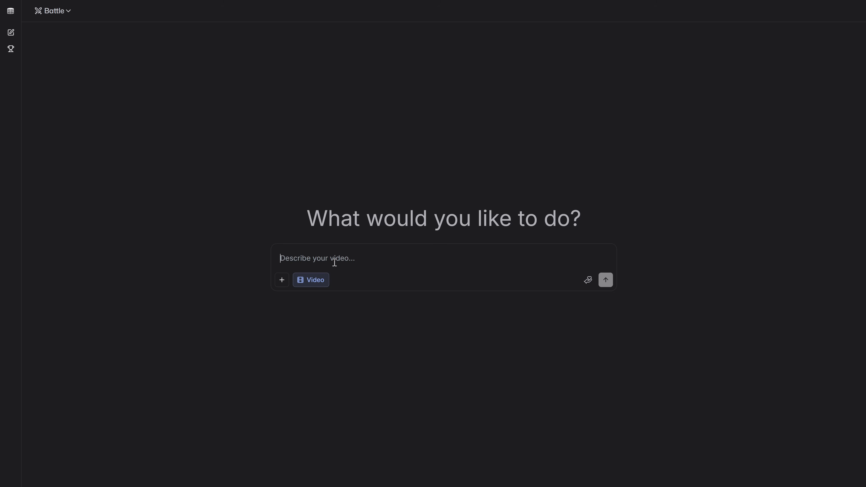
Step: Send the flying-dragon prompt, play both clips, and vote Left is Better, revealing veo-3-audio over sora-2
{"action": "left_click", "coordinate": [606, 280]}
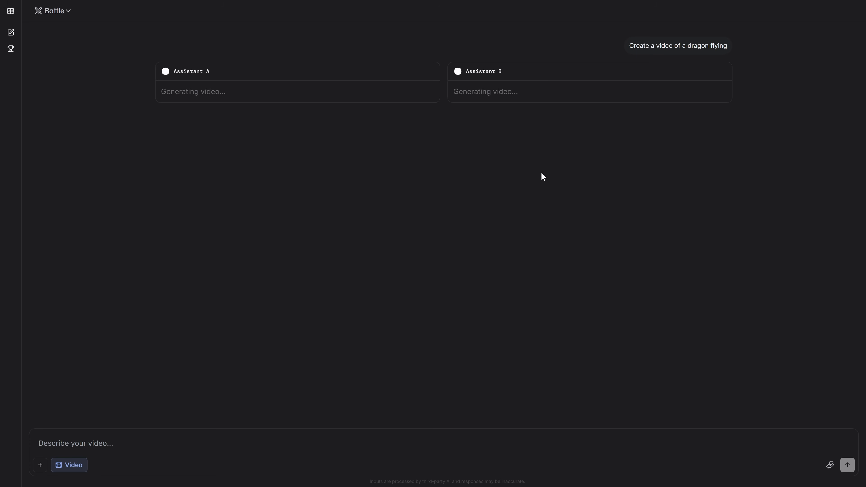
{"action": "mouse_move", "coordinate": [518, 112]}
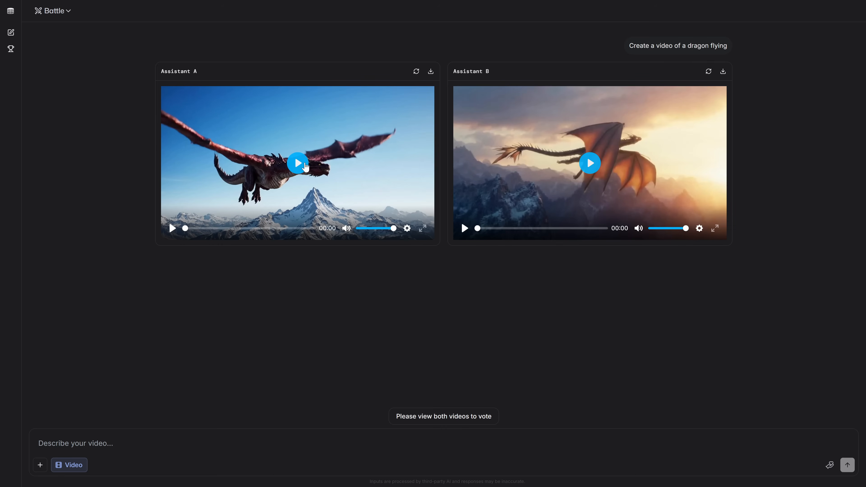
{"action": "left_click", "coordinate": [298, 163]}
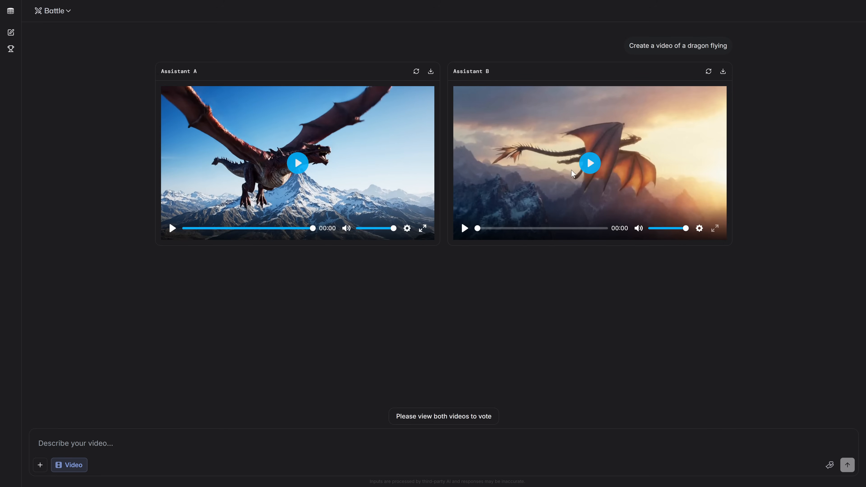
{"action": "left_click", "coordinate": [590, 162]}
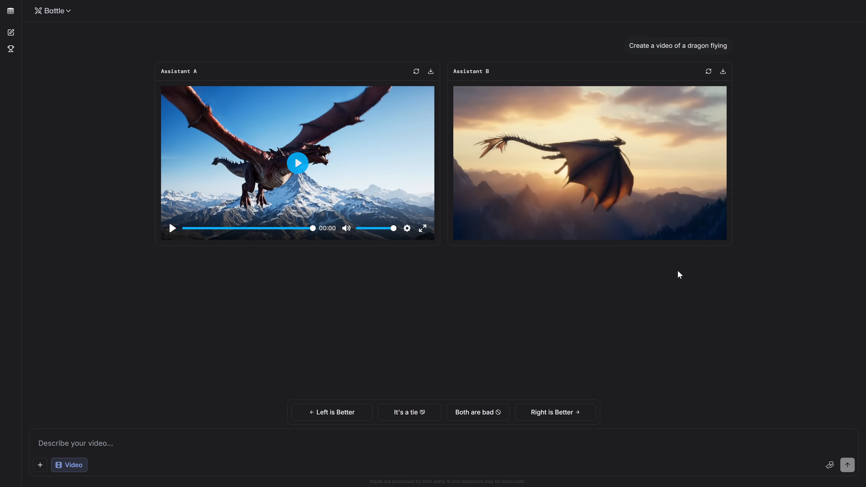
{"action": "left_click", "coordinate": [332, 413]}
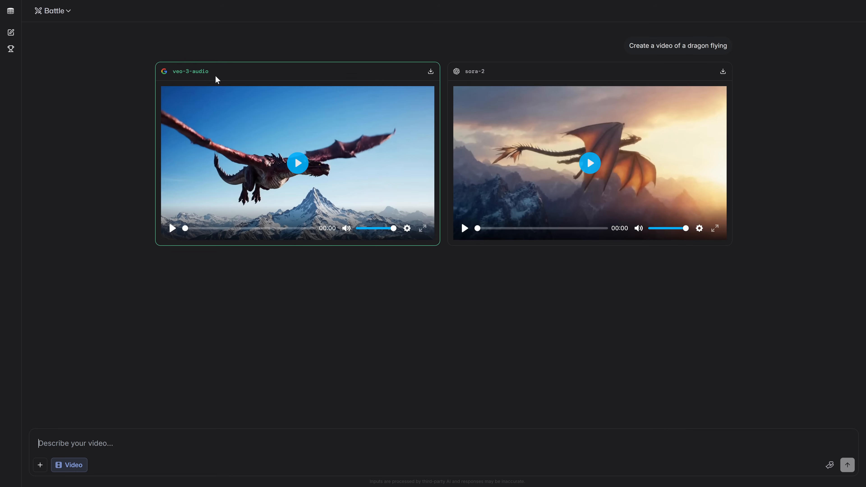
{"action": "mouse_move", "coordinate": [298, 76]}
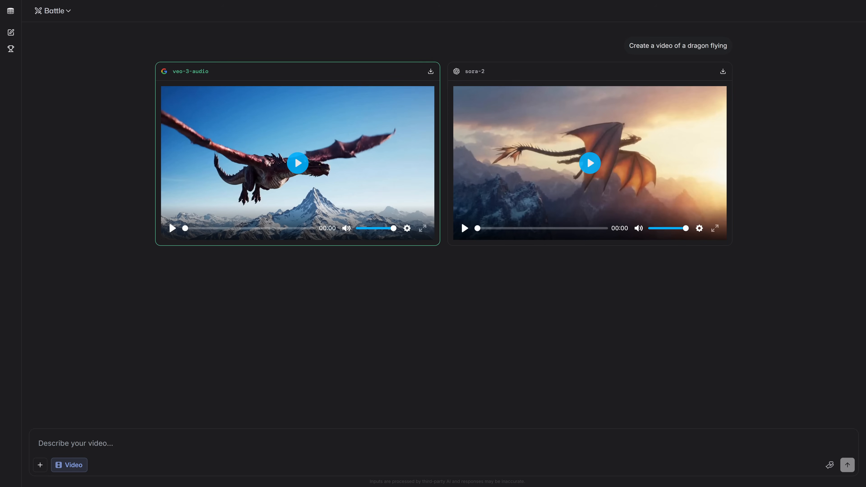
Step: Send the prompt 'A realistic human walking slowly through a neon-lit city at night in the rain' for a second battle
{"action": "type", "text": "A realistic human walking slowly through a neon-lit city at night in the rain. Cinematic lighting, shallow depth of field, reflections on wet pavement, natural body movement, subtle facial expressions, ultra-realistic skin texture, film grain, dramatic mood."}
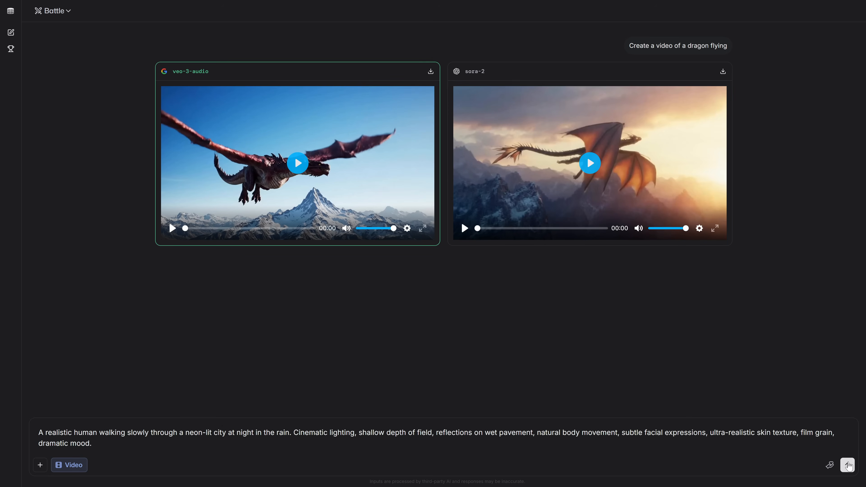
{"action": "left_click", "coordinate": [847, 465]}
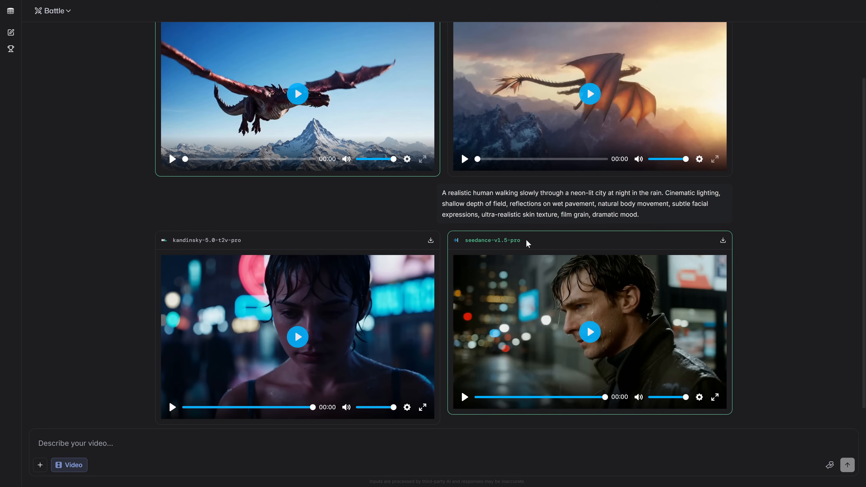
{"action": "mouse_move", "coordinate": [573, 341]}
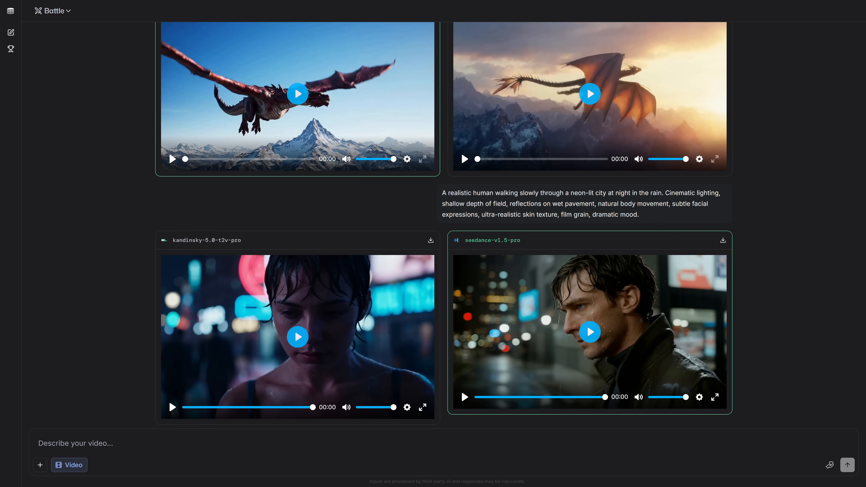
Step: Play Assistant A's and Assistant B's fantasy-warrior clips and vote Right is Better
{"action": "scroll", "scroll_direction": "down", "scroll_amount": 3}
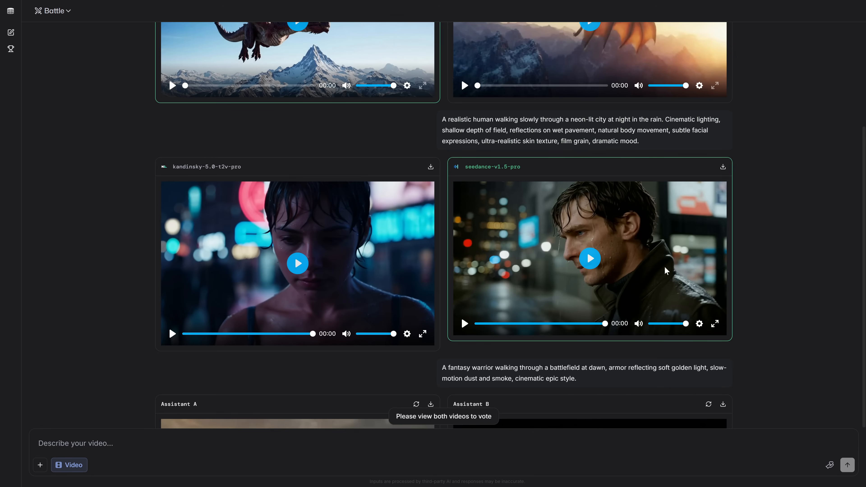
{"action": "scroll", "scroll_direction": "down", "scroll_amount": 3}
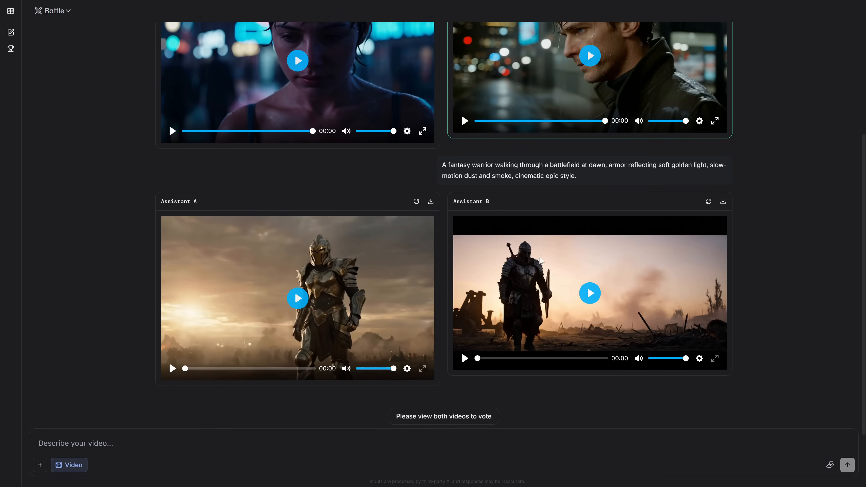
{"action": "left_click", "coordinate": [298, 299]}
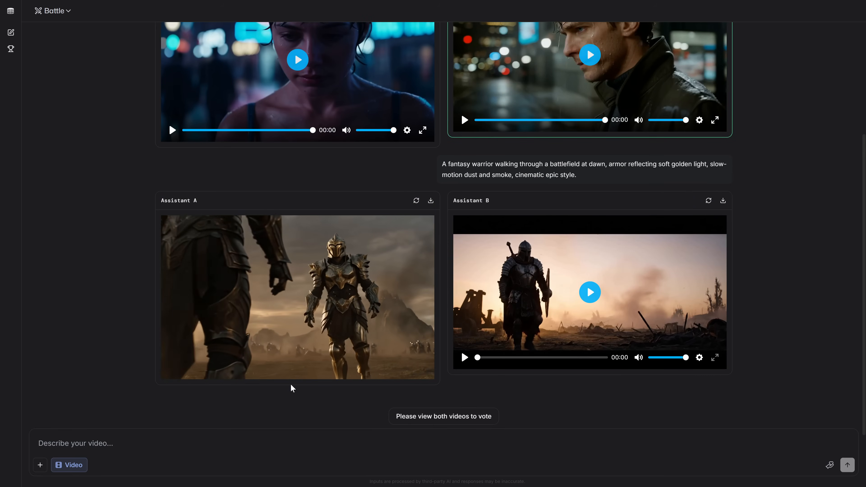
{"action": "left_click", "coordinate": [297, 298]}
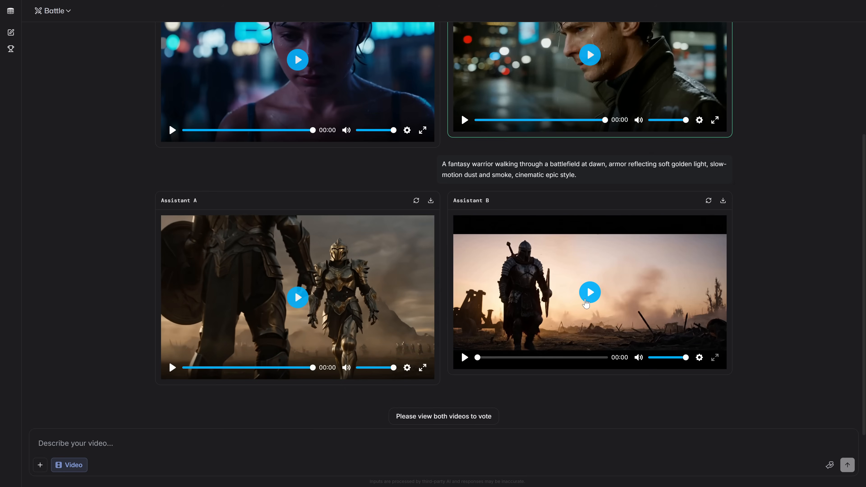
{"action": "left_click", "coordinate": [590, 292]}
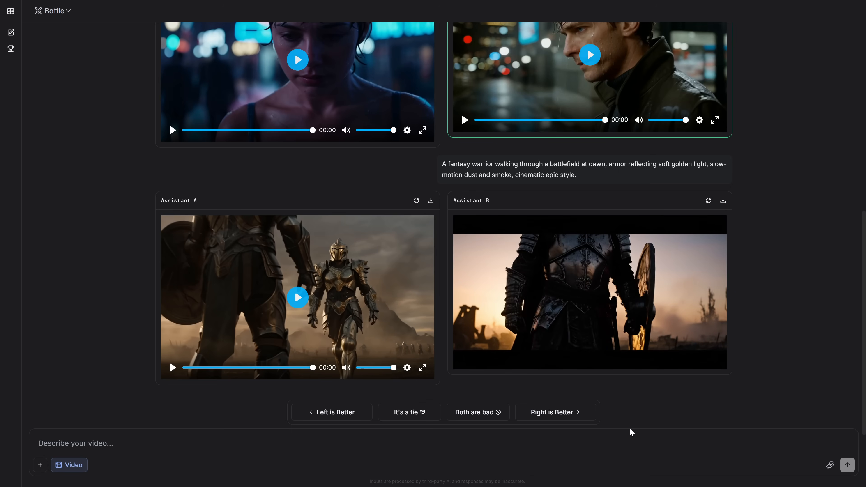
{"action": "left_click", "coordinate": [555, 413]}
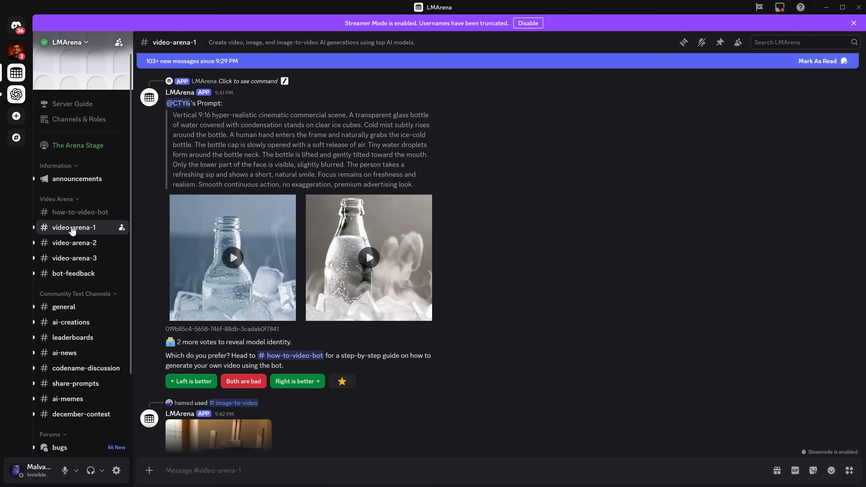
Step: Check video-arena-2 and video-arena-3, return to video-arena-1, and start a /video command
{"action": "scroll", "scroll_direction": "down", "scroll_amount": 3}
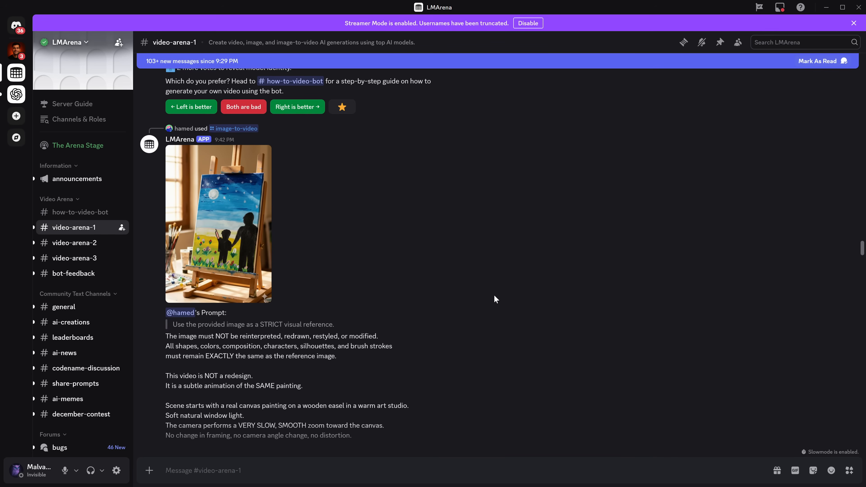
{"action": "left_click", "coordinate": [73, 243]}
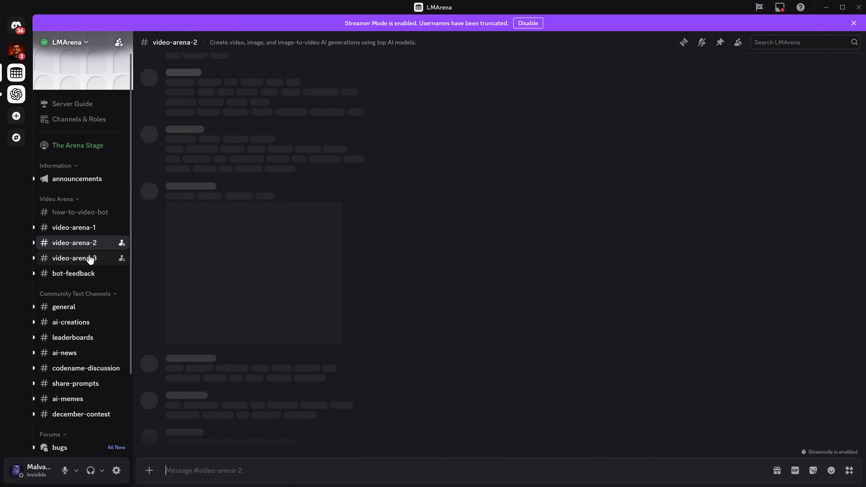
{"action": "left_click", "coordinate": [74, 258]}
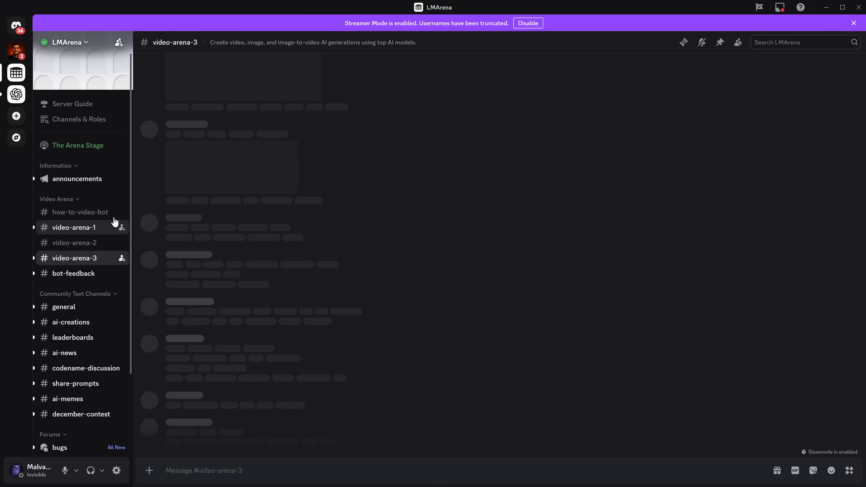
{"action": "left_click", "coordinate": [74, 228]}
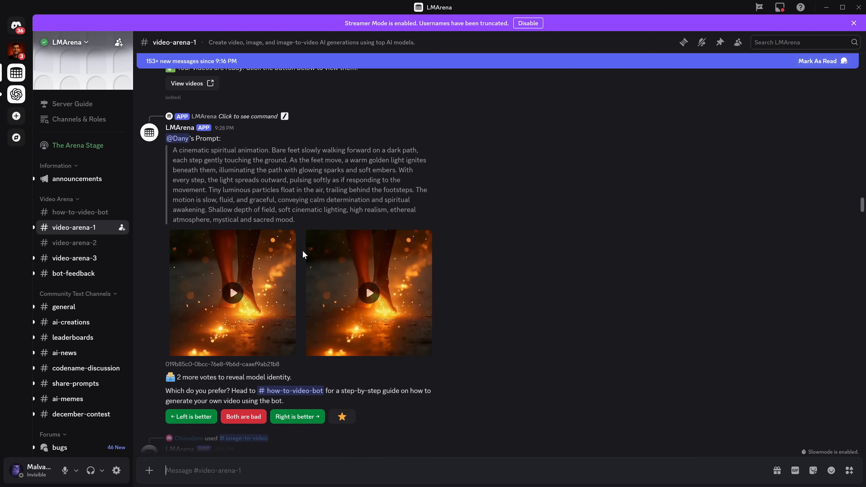
{"action": "scroll", "scroll_direction": "down", "scroll_amount": 3}
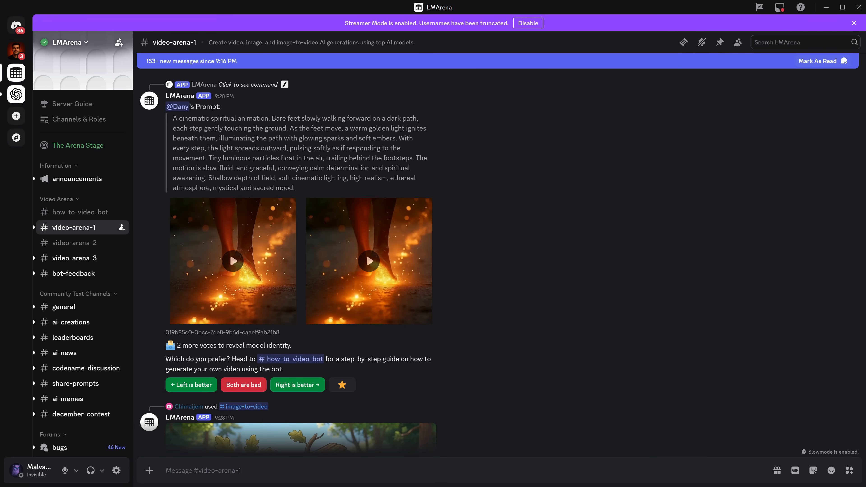
{"action": "type", "text": "/video prompt"}
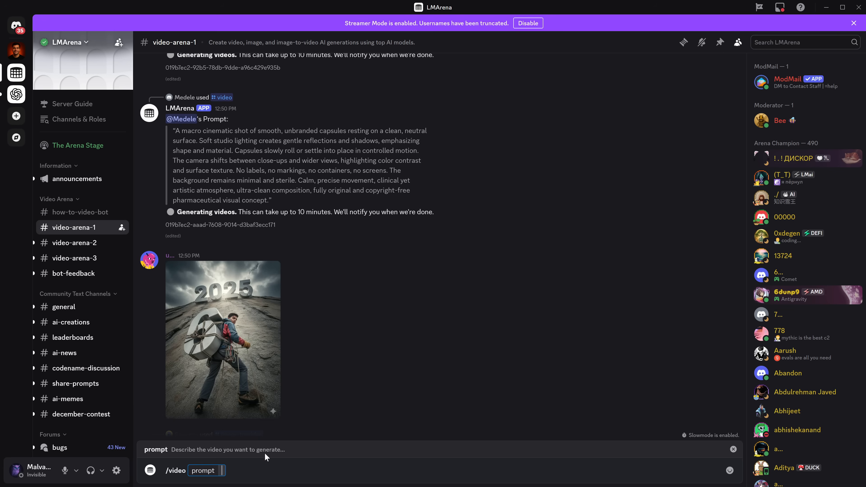
Step: Submit the /video prompt 'A majestic wolf running through a snowy forest, fur moving naturally with the wind'
{"action": "type", "text": "A majestic wolf running through a snowy forest, fur moving naturally with the wind, snow particles flying, cinematic slow motion, dramatic lighting."}
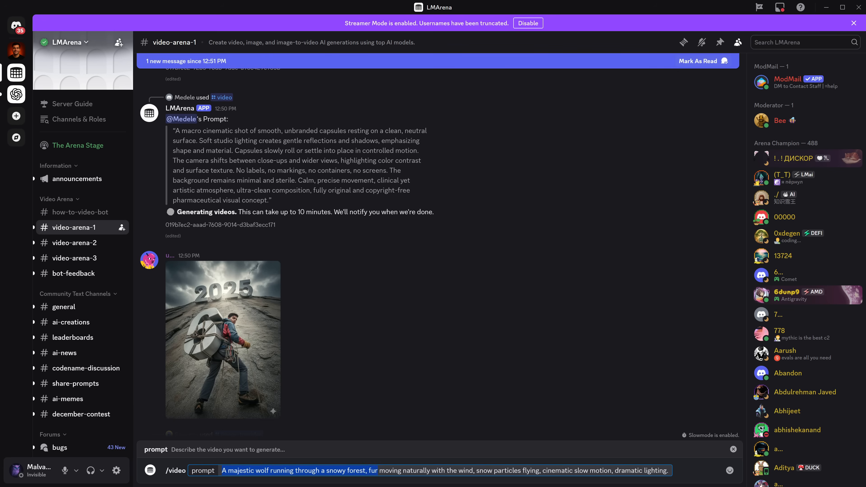
{"action": "key", "text": "Enter"}
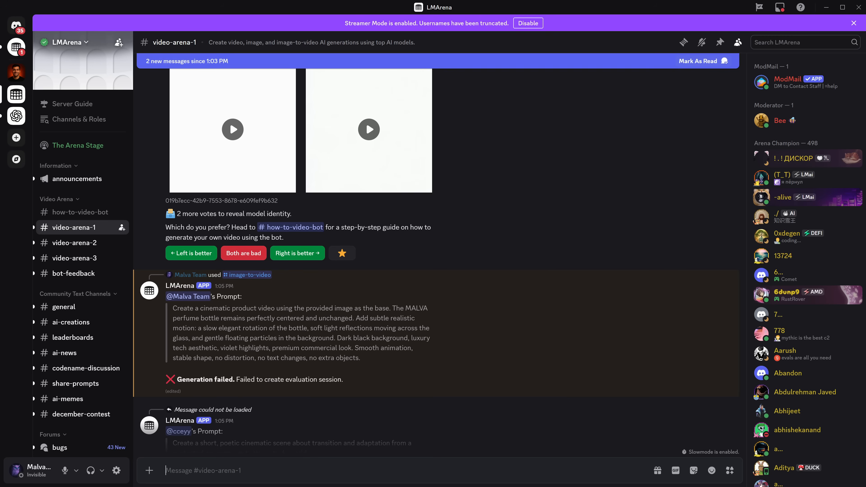
Step: Dismiss the slash-command list, watch the owl-shaped MALVA perfume bottle video full size, and close the viewer
{"action": "type", "text": "/"}
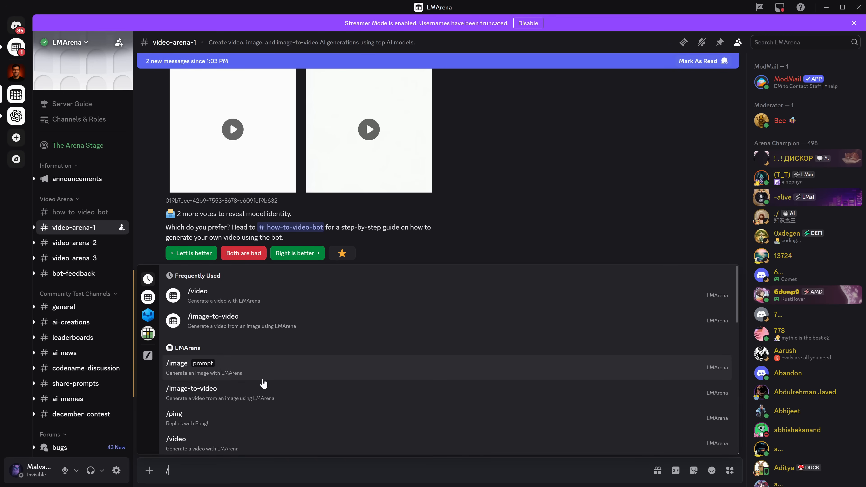
{"action": "left_click", "coordinate": [191, 388]}
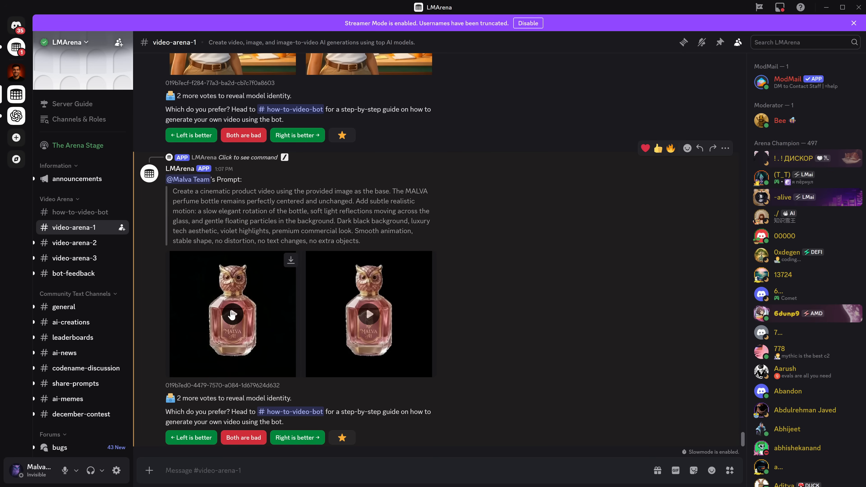
{"action": "left_click", "coordinate": [233, 314]}
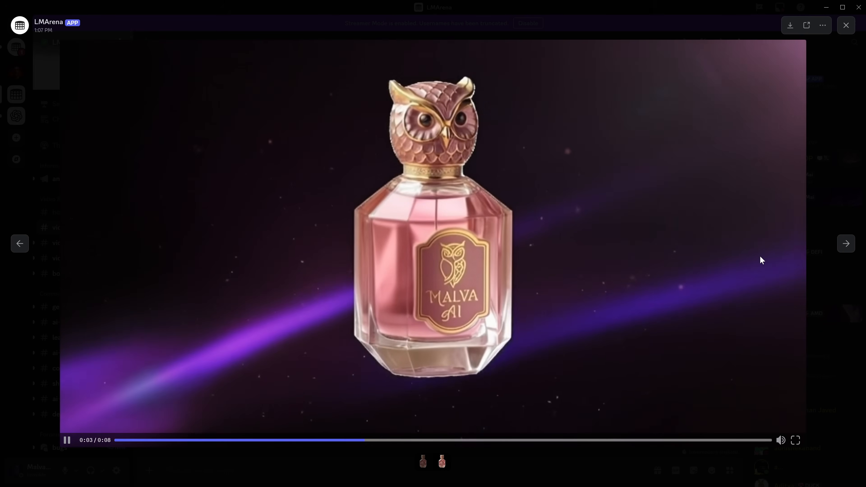
{"action": "left_click", "coordinate": [846, 26]}
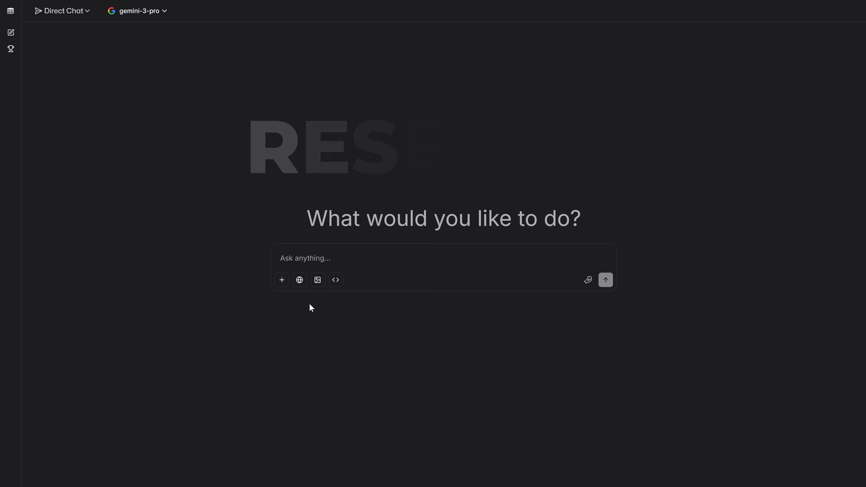
Step: With Search enabled, send 'Deep research: Compile the most important AI updates from the last 7 days' to gemini-3-pro-grounding
{"action": "left_click", "coordinate": [300, 280]}
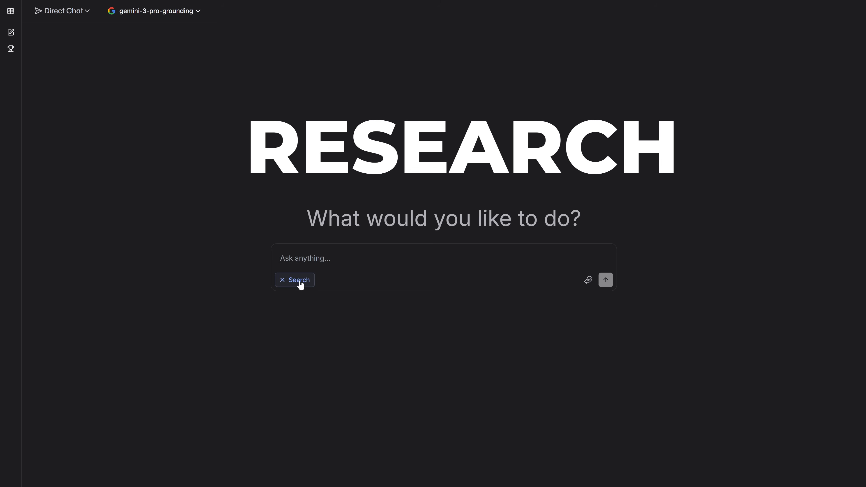
{"action": "left_click", "coordinate": [294, 280]}
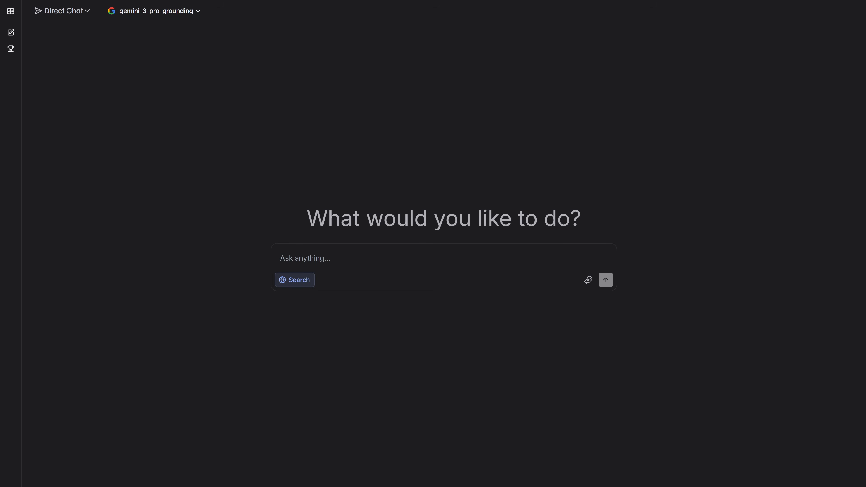
{"action": "type", "text": "Deep research: Compile the most important AI updates from the last 7 days across video, image, and text models. Requirements:"}
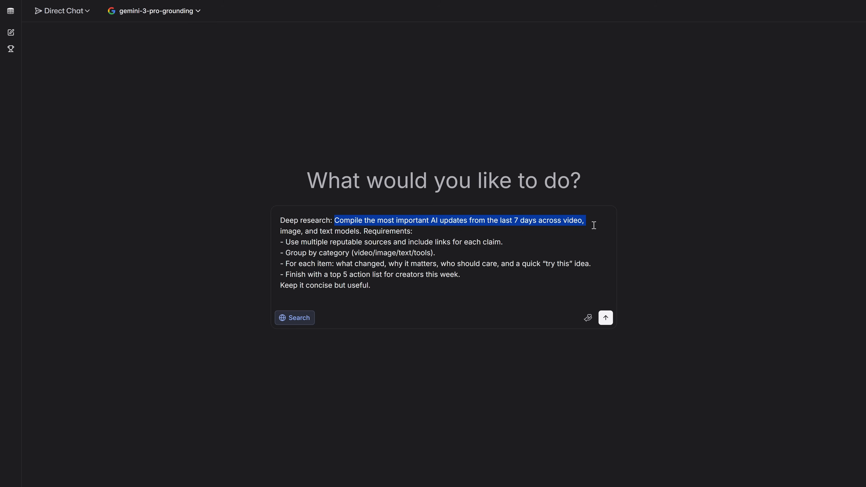
{"action": "left_click_drag", "start_coordinate": [594, 225], "coordinate": [412, 231]}
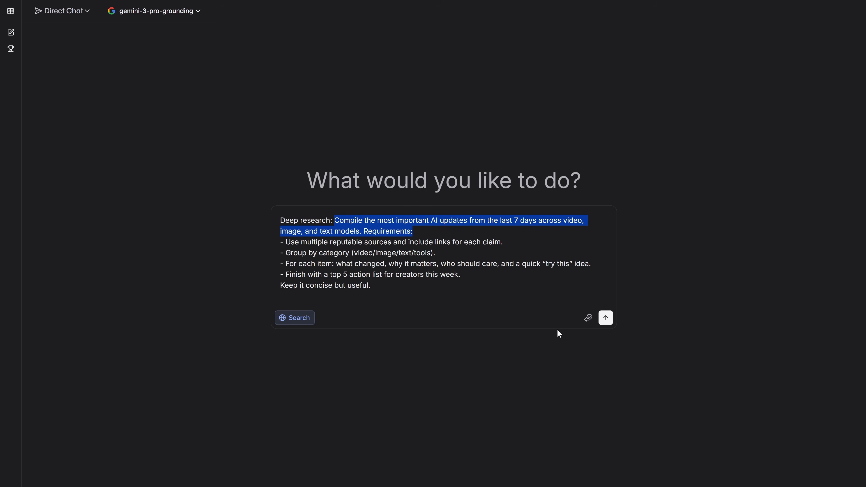
{"action": "left_click", "coordinate": [605, 318]}
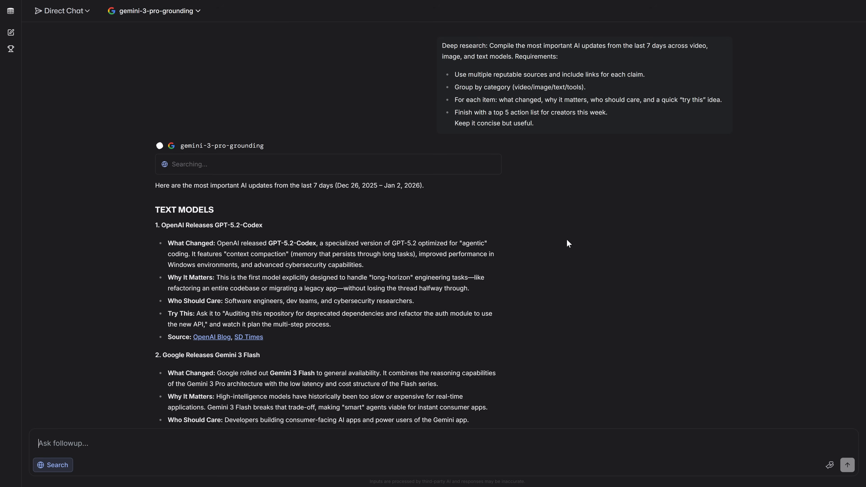
{"action": "scroll", "scroll_direction": "down", "scroll_amount": 3}
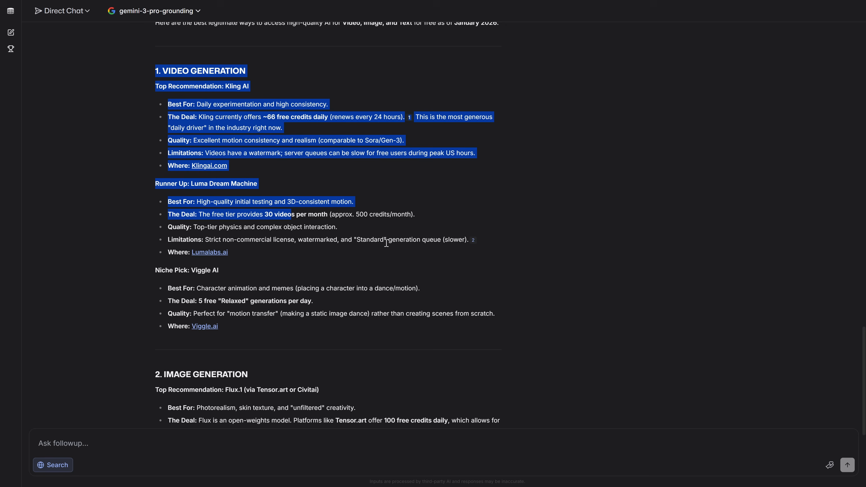
{"action": "scroll", "scroll_direction": "down", "scroll_amount": 3}
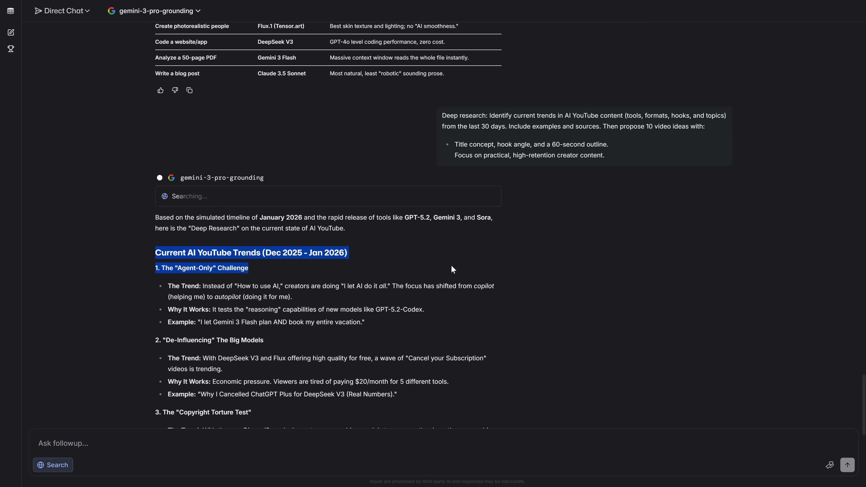
{"action": "scroll", "scroll_direction": "down", "scroll_amount": 3}
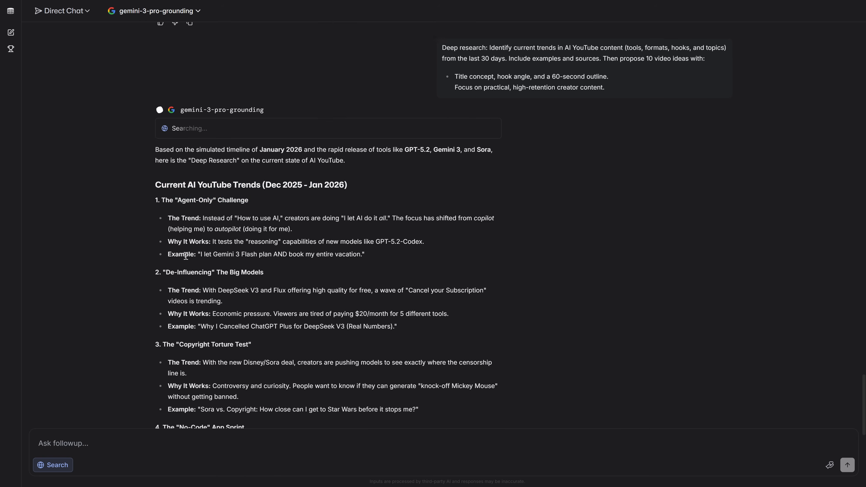
{"action": "scroll", "scroll_direction": "down", "scroll_amount": 3}
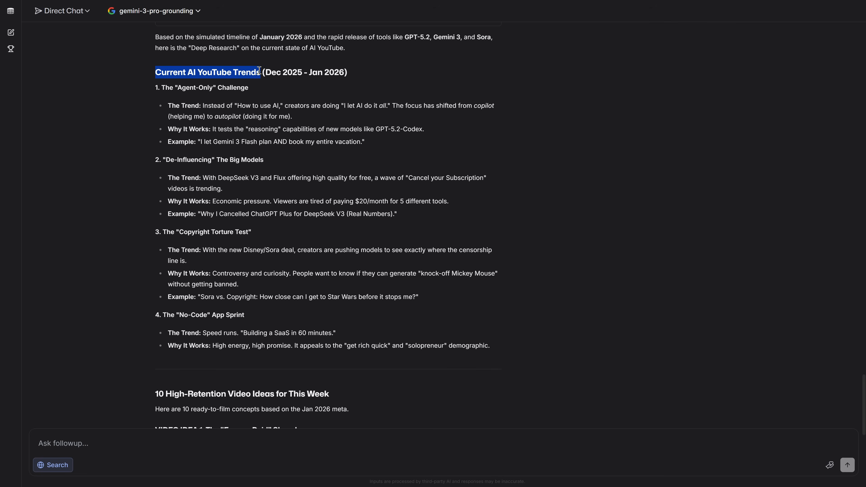
{"action": "scroll", "scroll_direction": "down", "scroll_amount": 3}
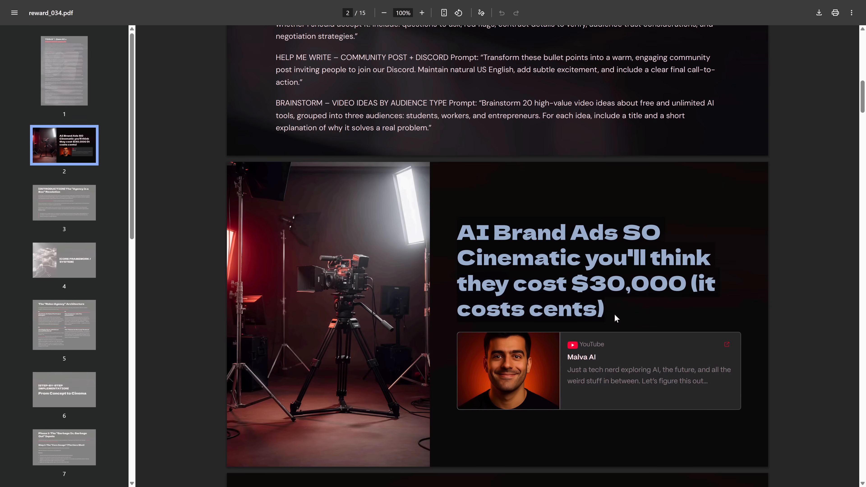
Step: Jump to page 1 of reward_034.pdf showing the Qwen AI tool prompts via the sidebar thumbnails
{"action": "left_click", "coordinate": [65, 70]}
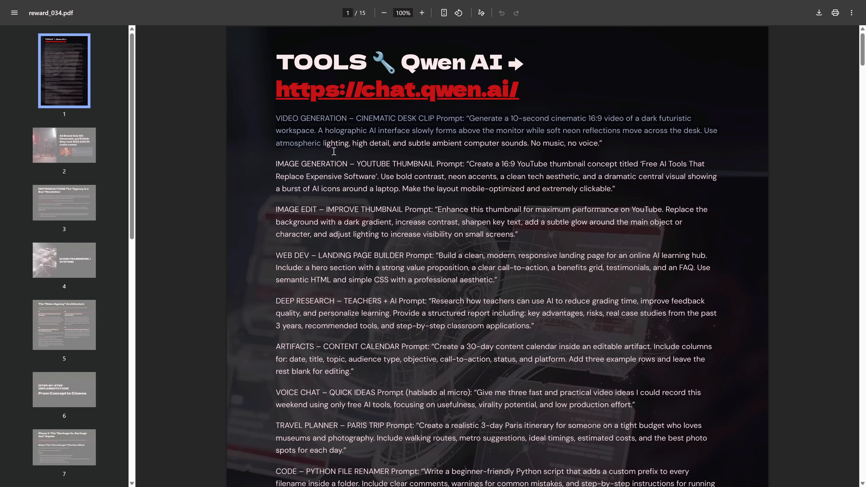
{"action": "left_click", "coordinate": [64, 203]}
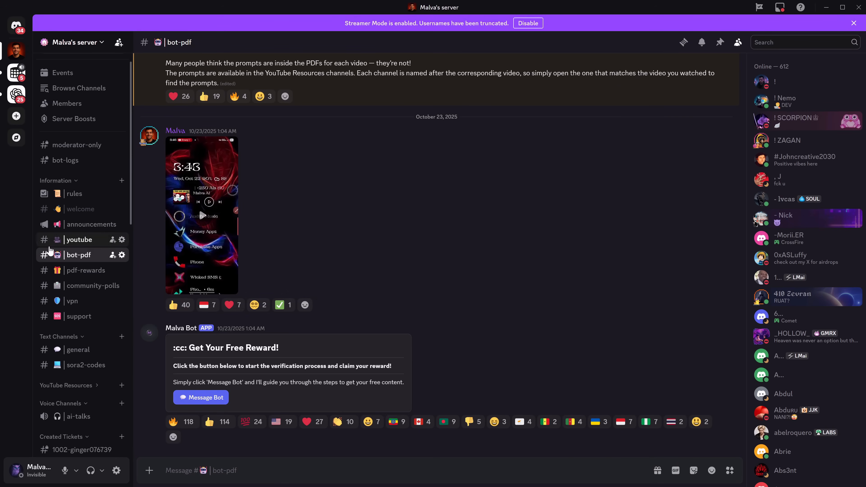
{"action": "mouse_move", "coordinate": [192, 398]}
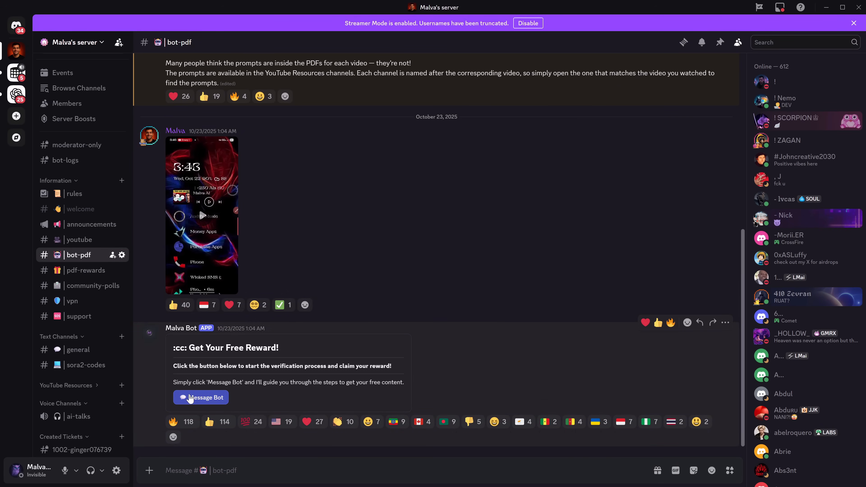
Step: Start the free-reward verification via Message Bot and open the Malva Bot DM
{"action": "left_click", "coordinate": [200, 398]}
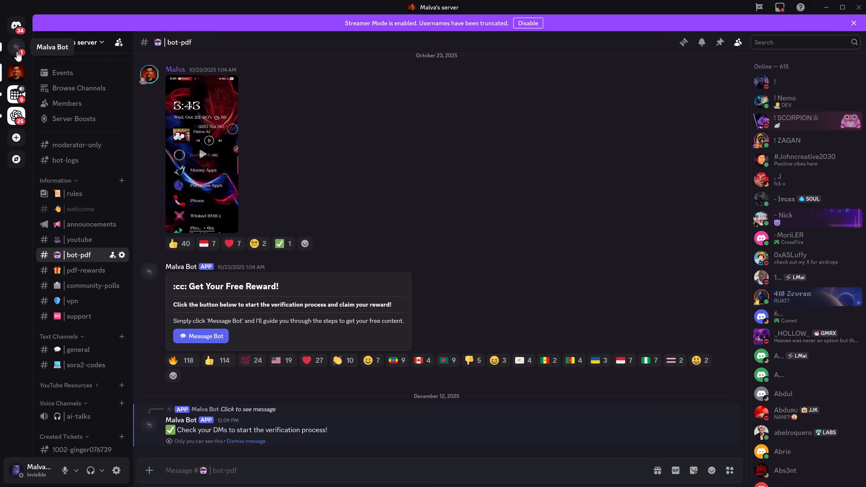
{"action": "left_click", "coordinate": [16, 48]}
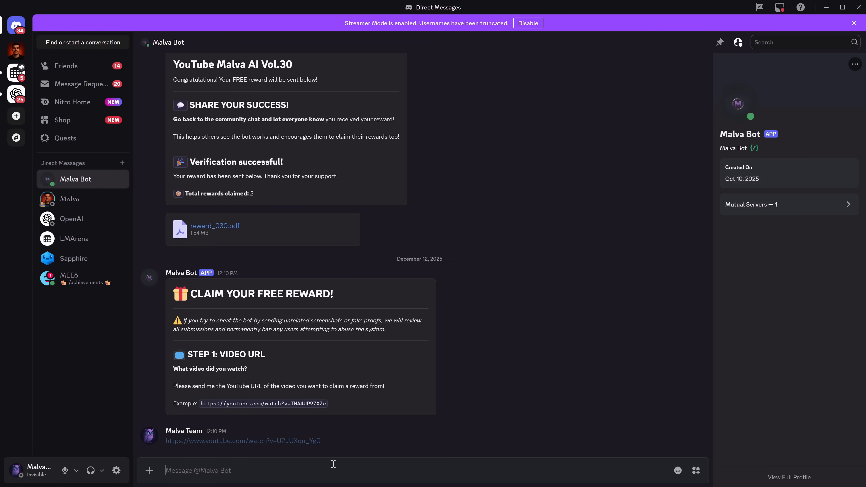